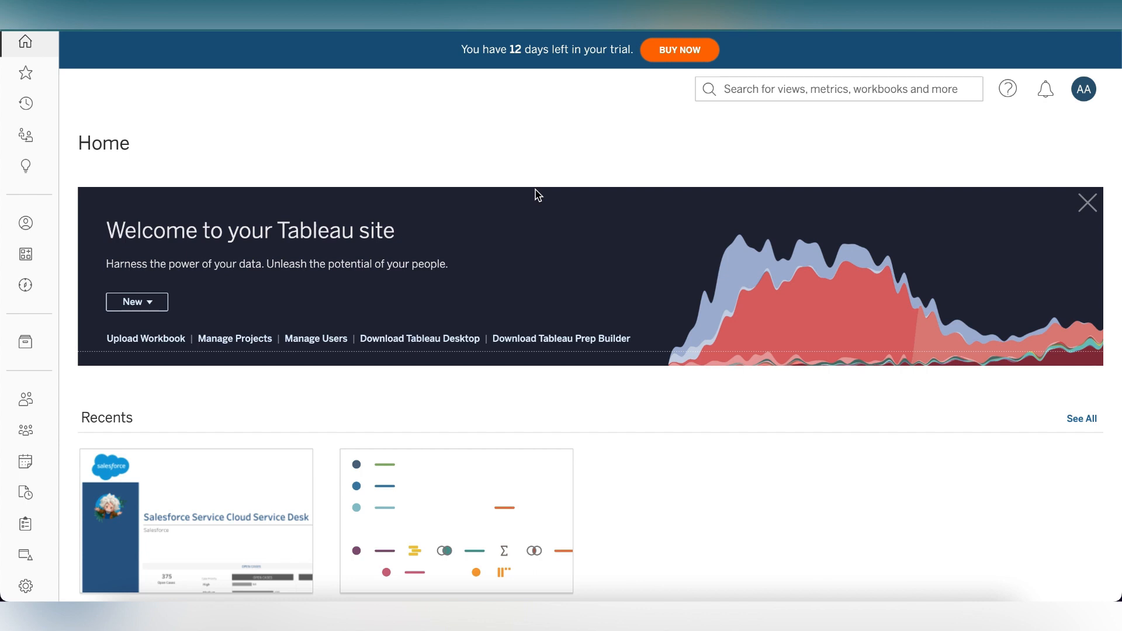
mouse_move(174, 343)
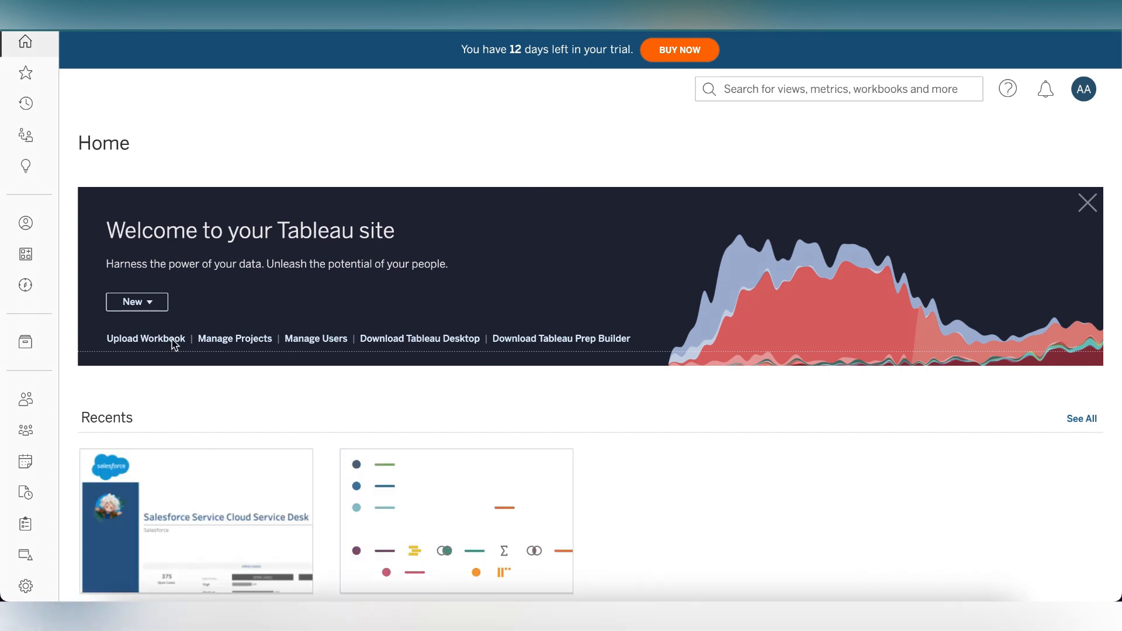
Start a new workbook and upload covid_19_data.xlsx from the computer as its data source
click(132, 301)
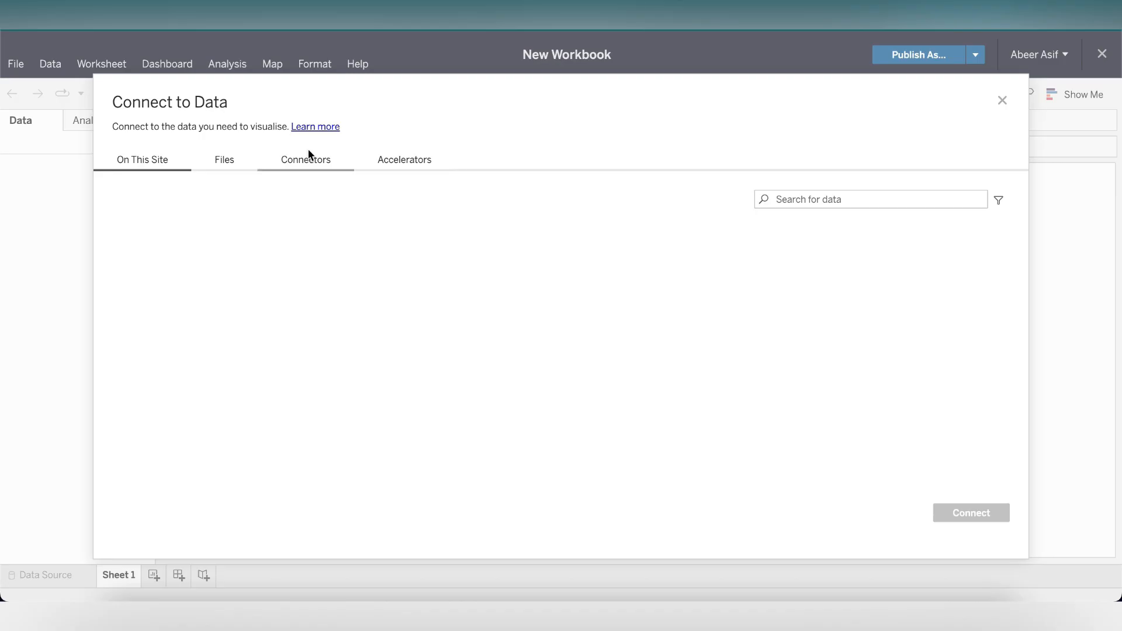
click(224, 160)
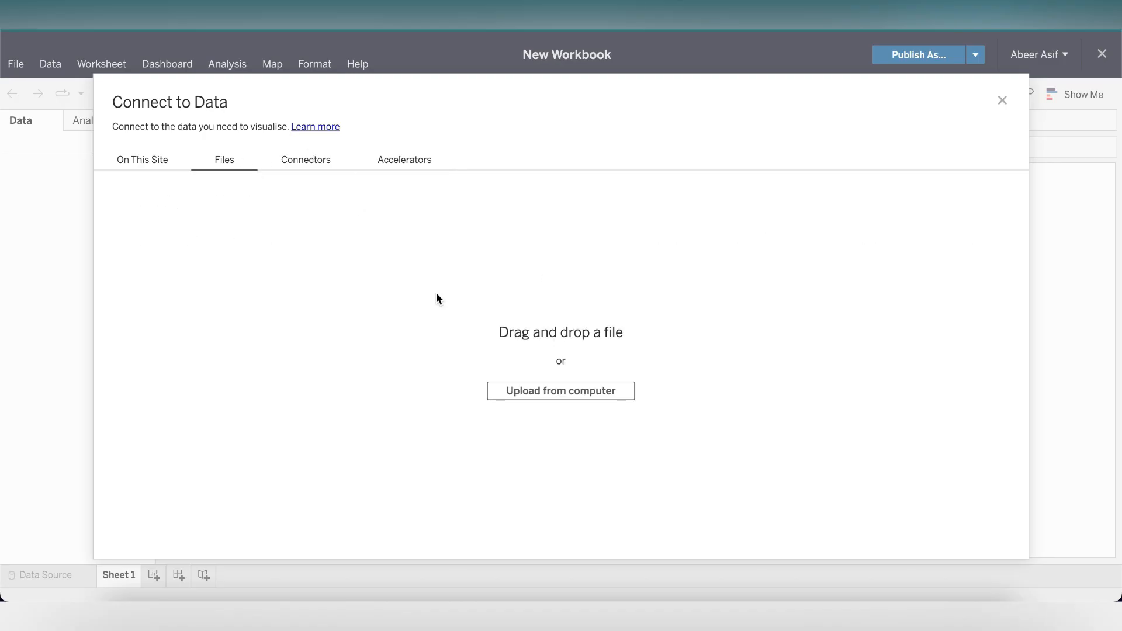
click(560, 390)
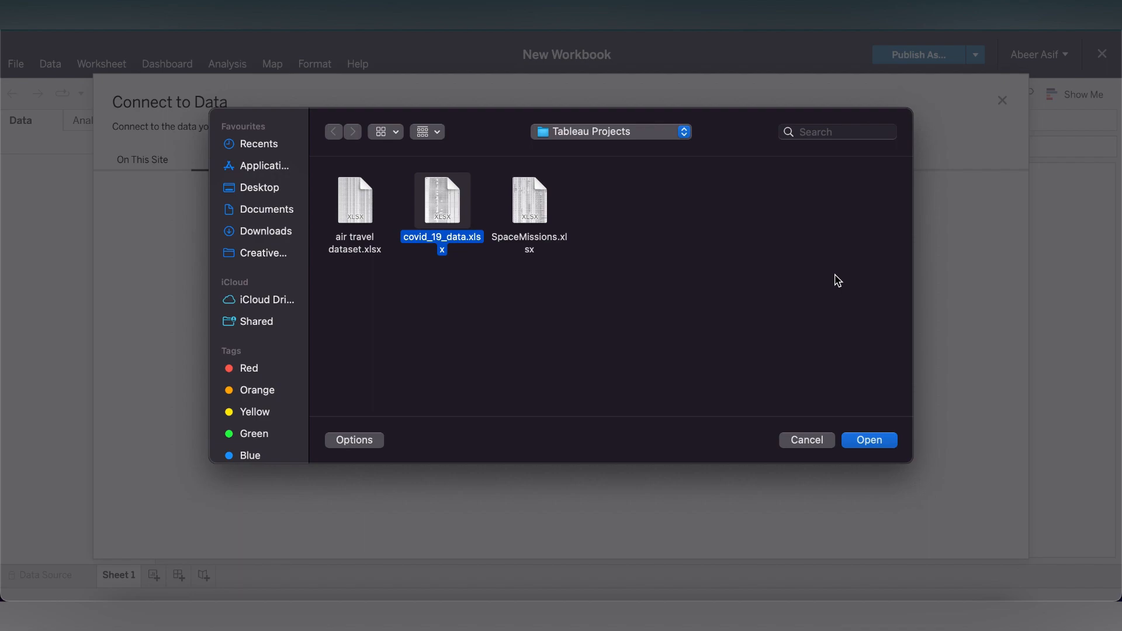
click(869, 440)
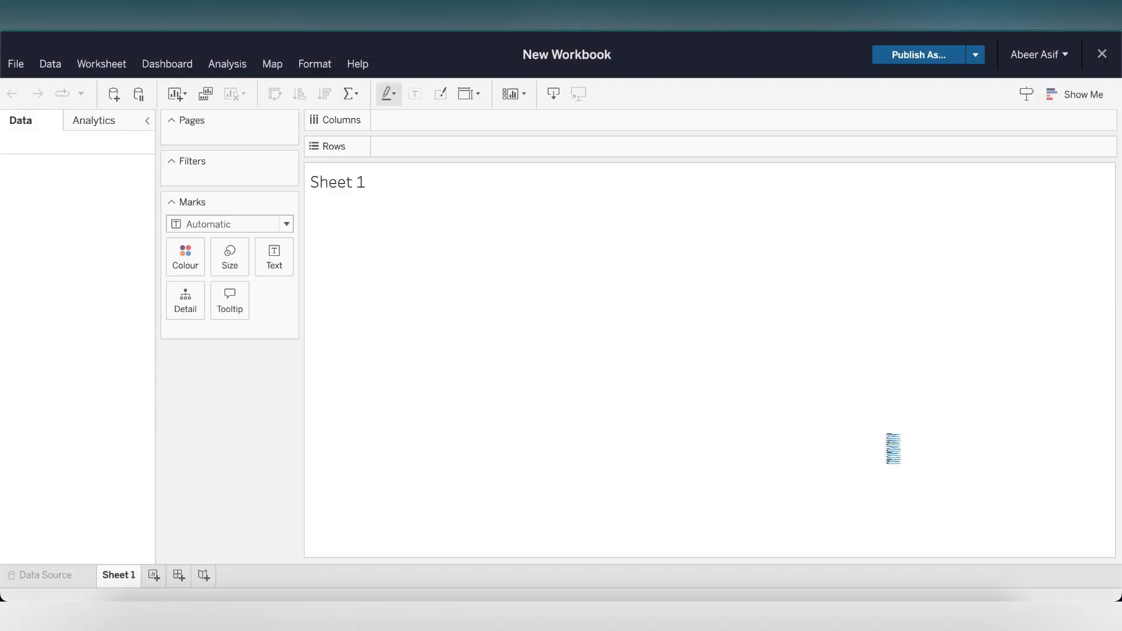
Clean the uploaded sheet with Data Interpreter so 8 fields and 205,951 rows preview
click(918, 55)
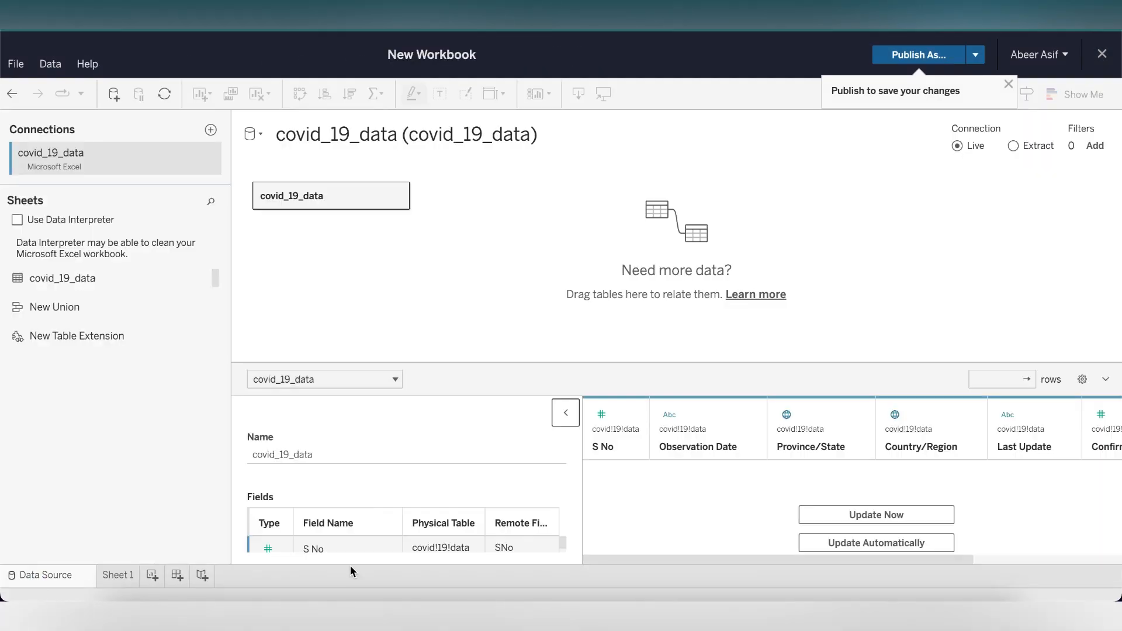
mouse_move(471, 509)
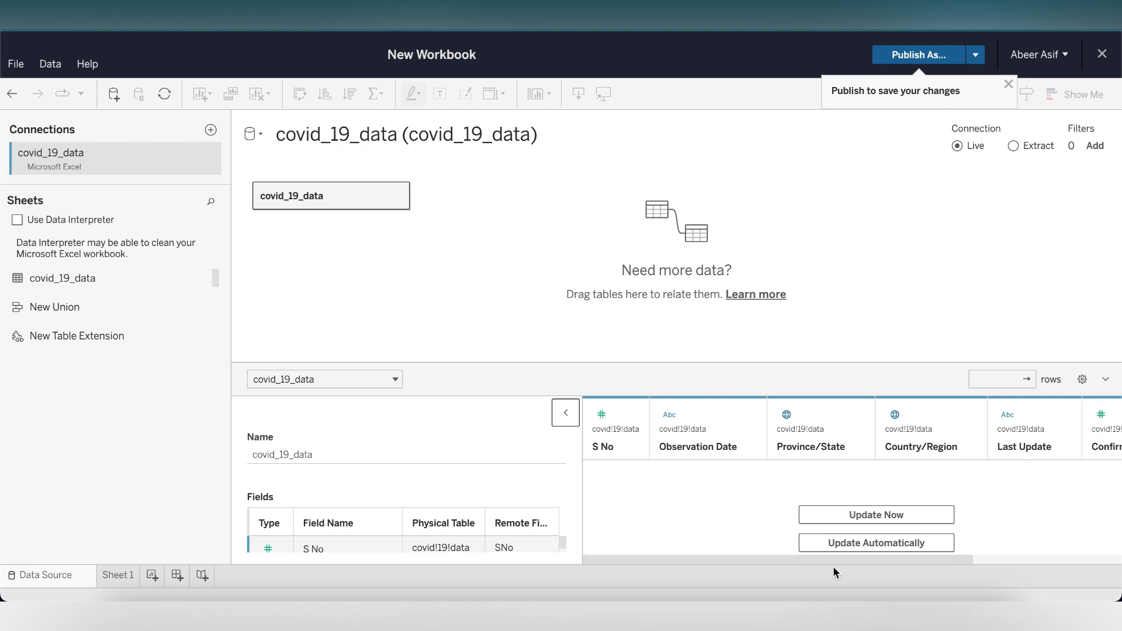
mouse_move(562, 377)
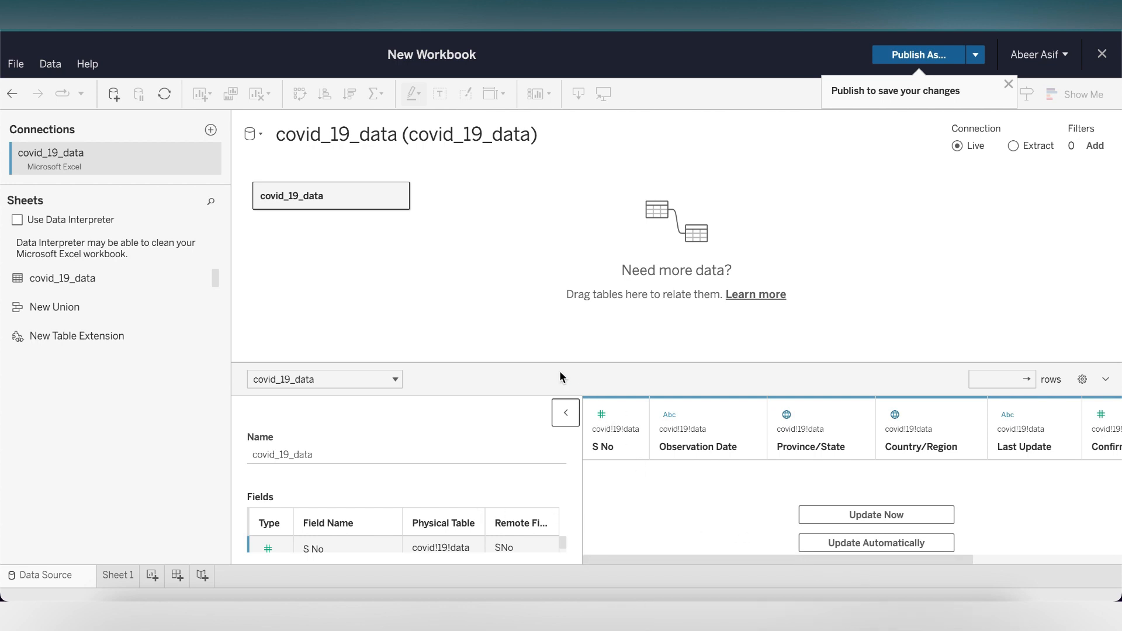
click(17, 220)
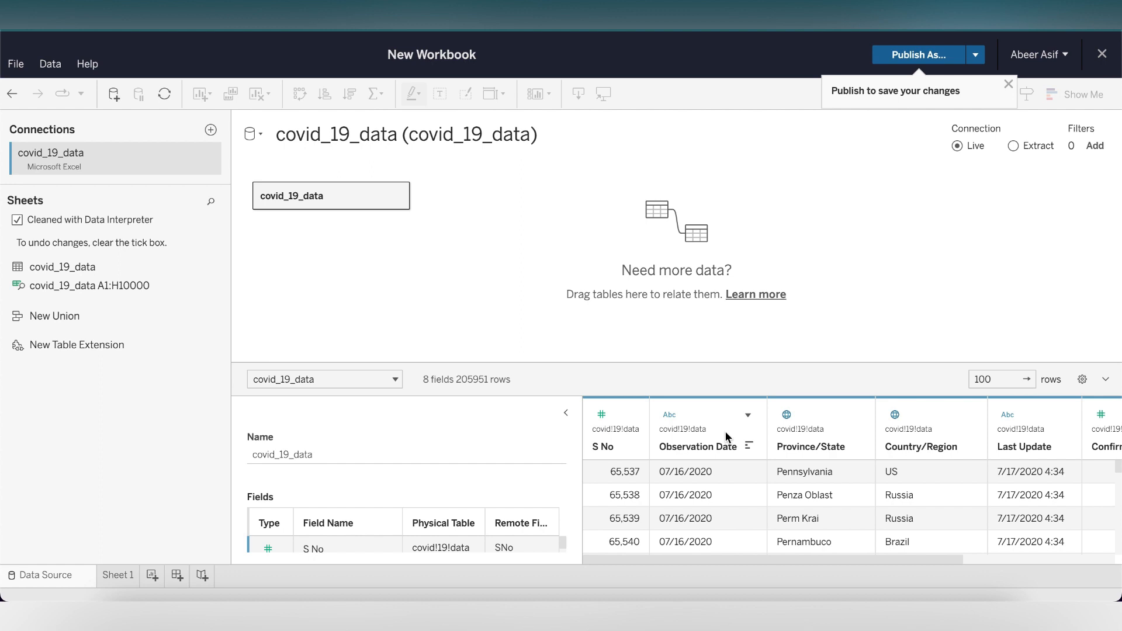
mouse_move(726, 429)
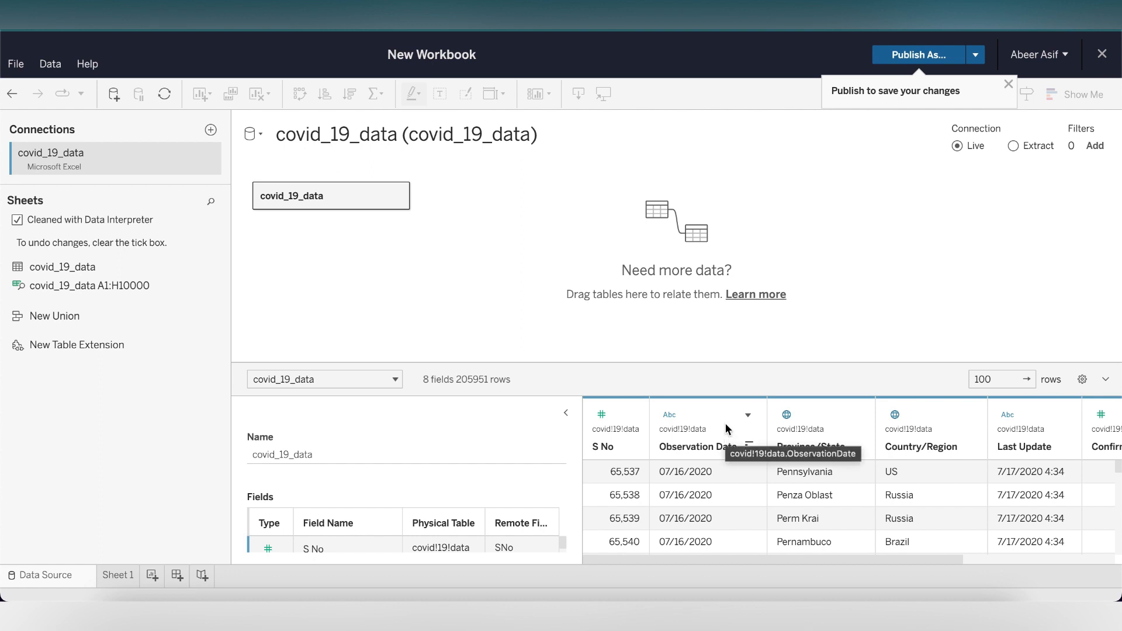
mouse_move(724, 373)
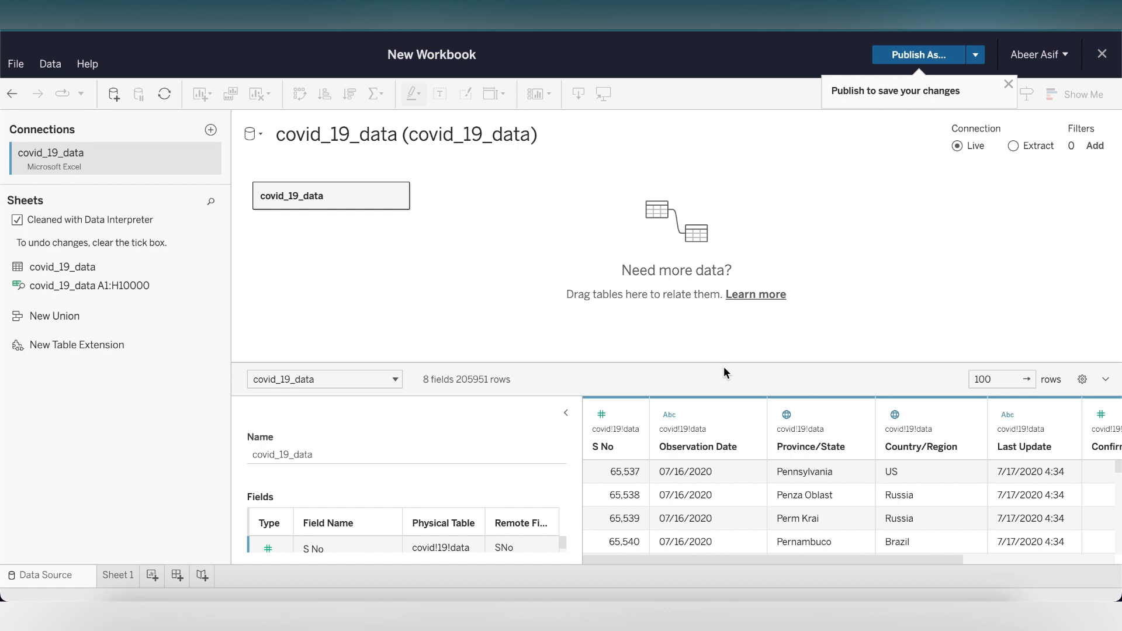
On Sheet 1, add SUM(Confirmed) to Detail and plot Country/Region as map points
click(118, 575)
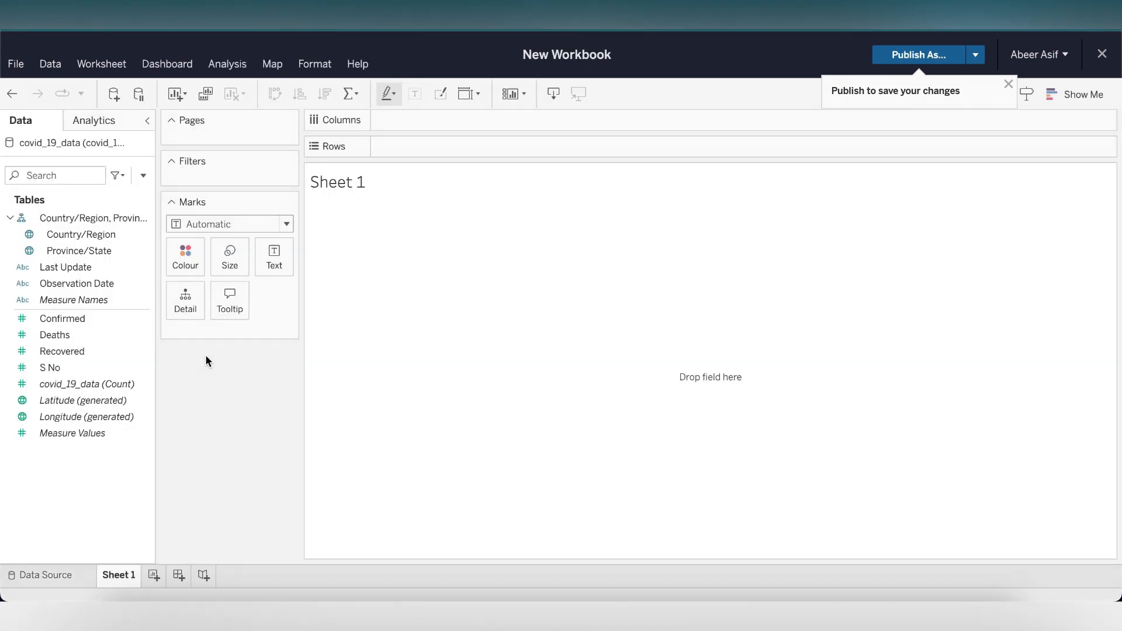
drag(62, 318, 241, 336)
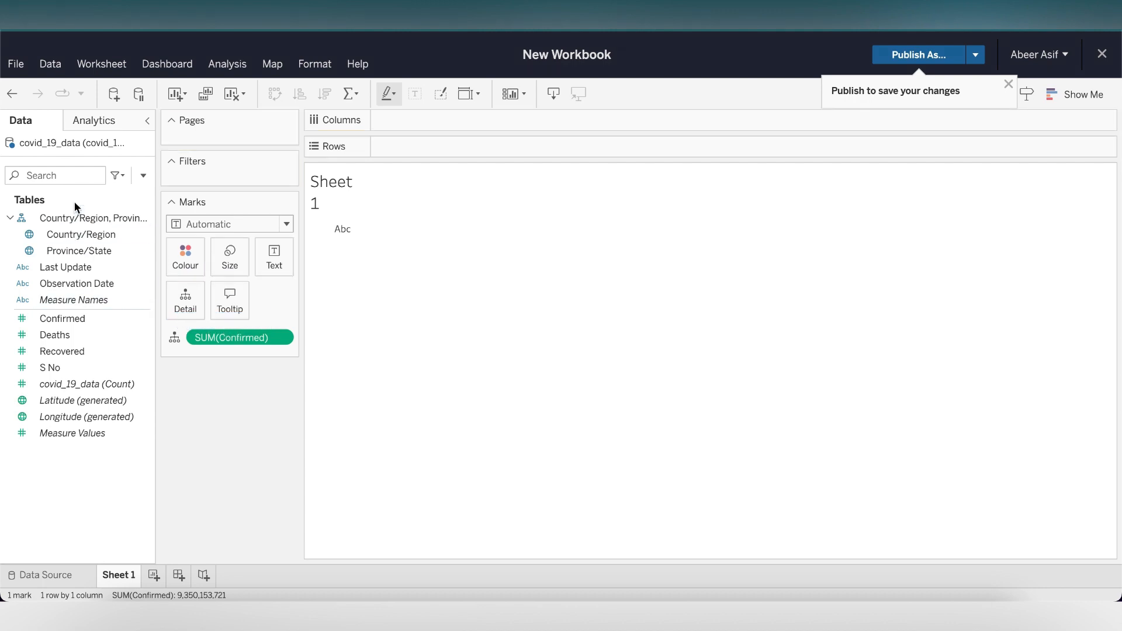
drag(82, 235, 240, 337)
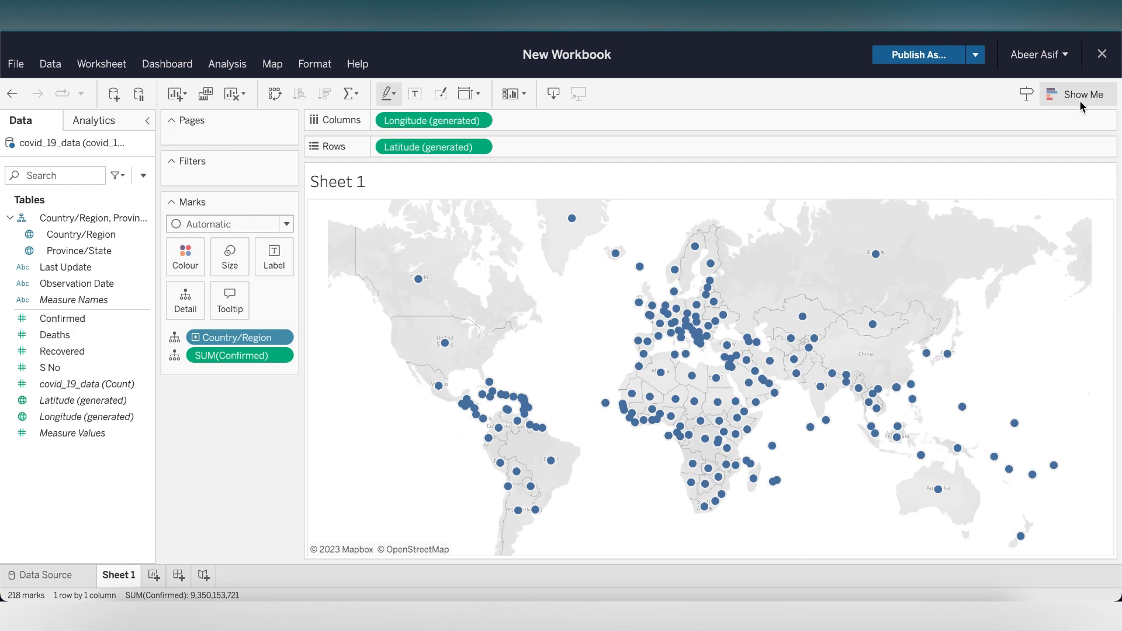
Switch the point map to a filled map via Show Me
click(1082, 94)
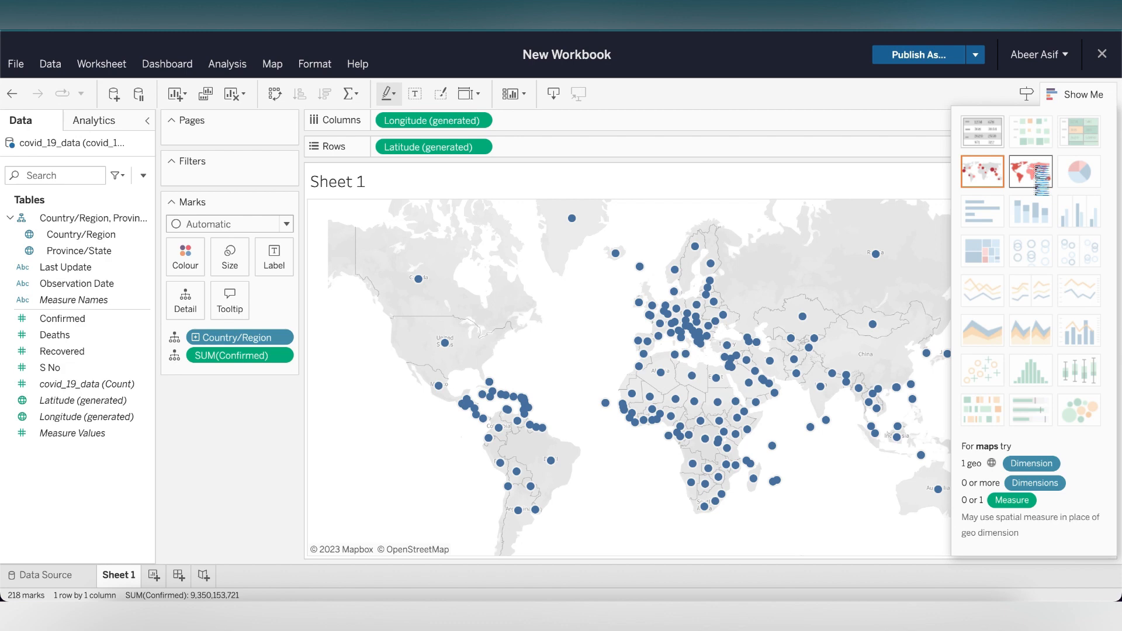
click(1029, 171)
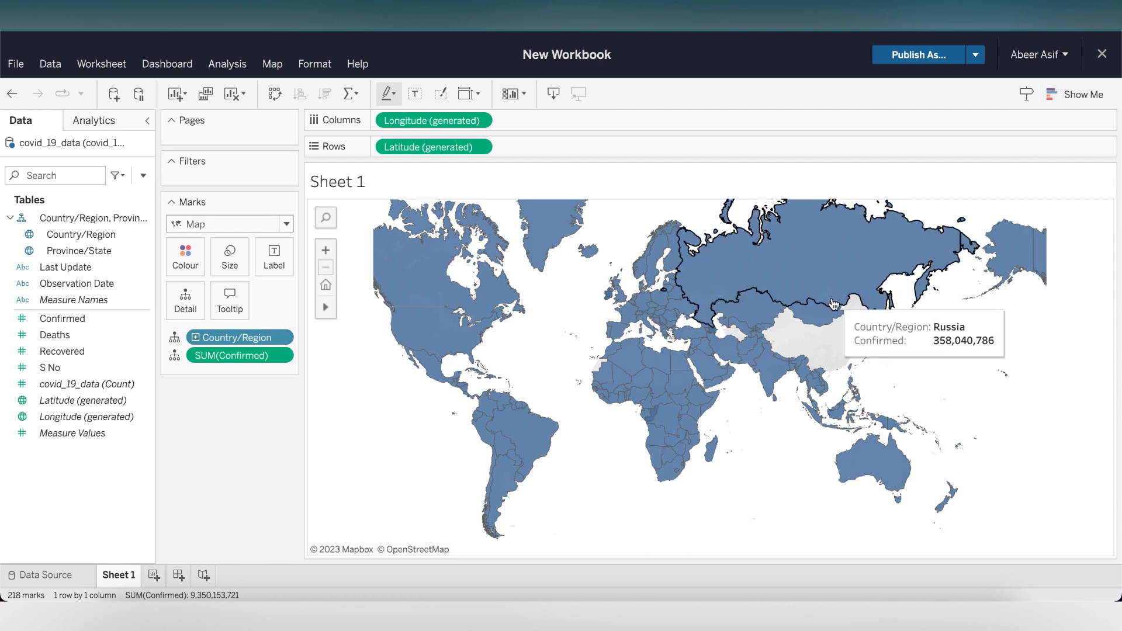
mouse_move(842, 375)
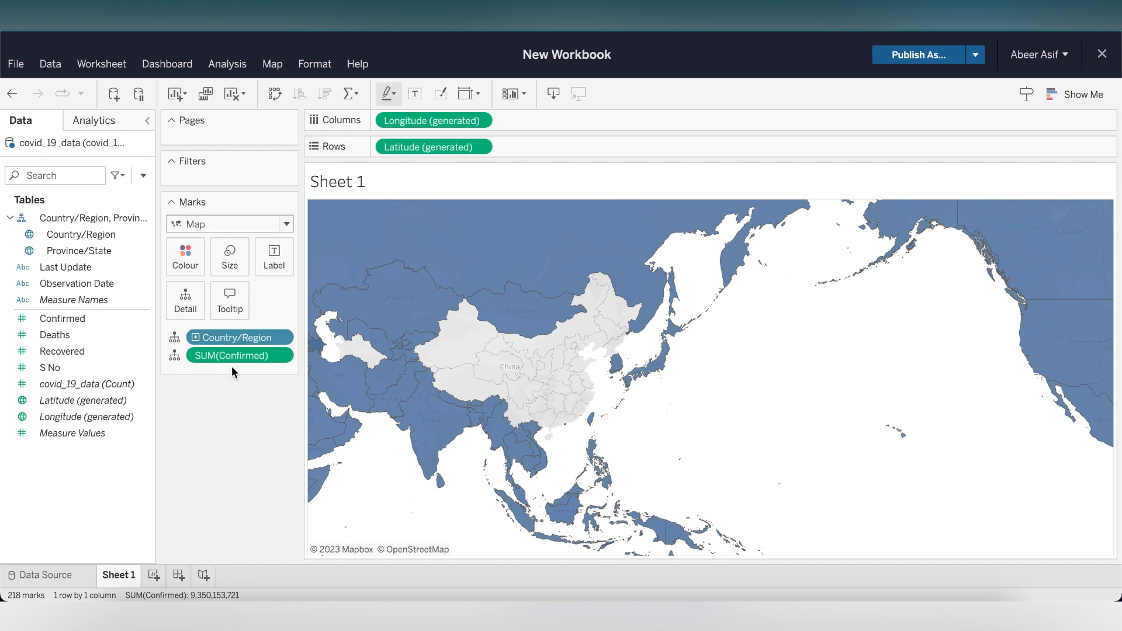
Move SUM(Confirmed) from Detail to Colour so countries are shaded by confirmed totals
click(176, 356)
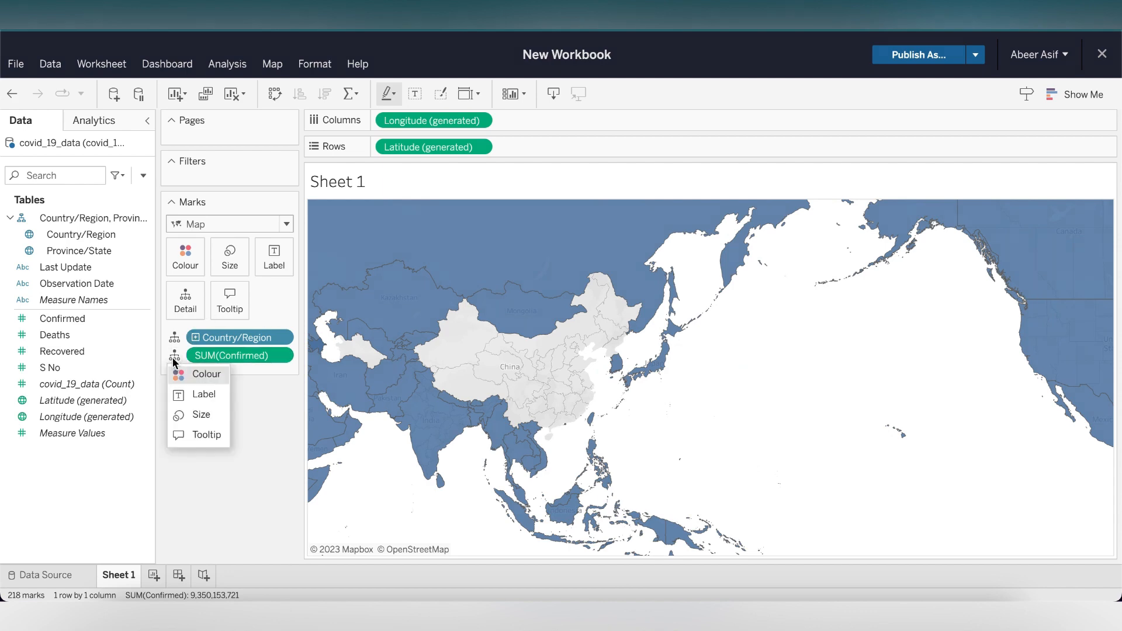
click(207, 374)
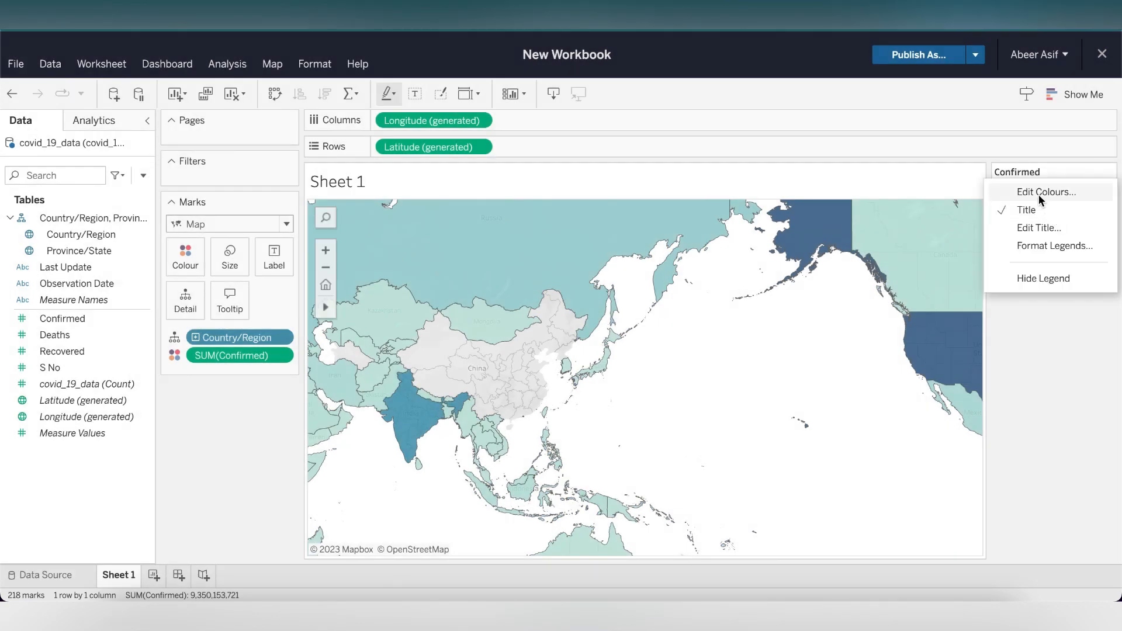
Recolour the Confirmed legend with a reversed Red-Green-White Diverging palette, high counts red
click(1045, 192)
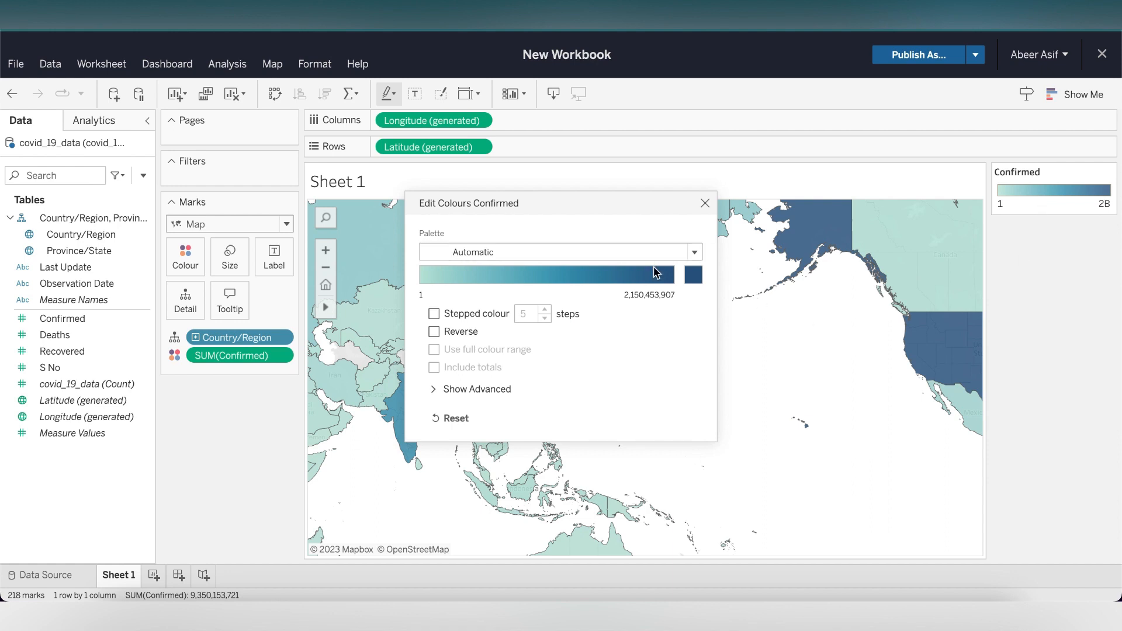
click(560, 252)
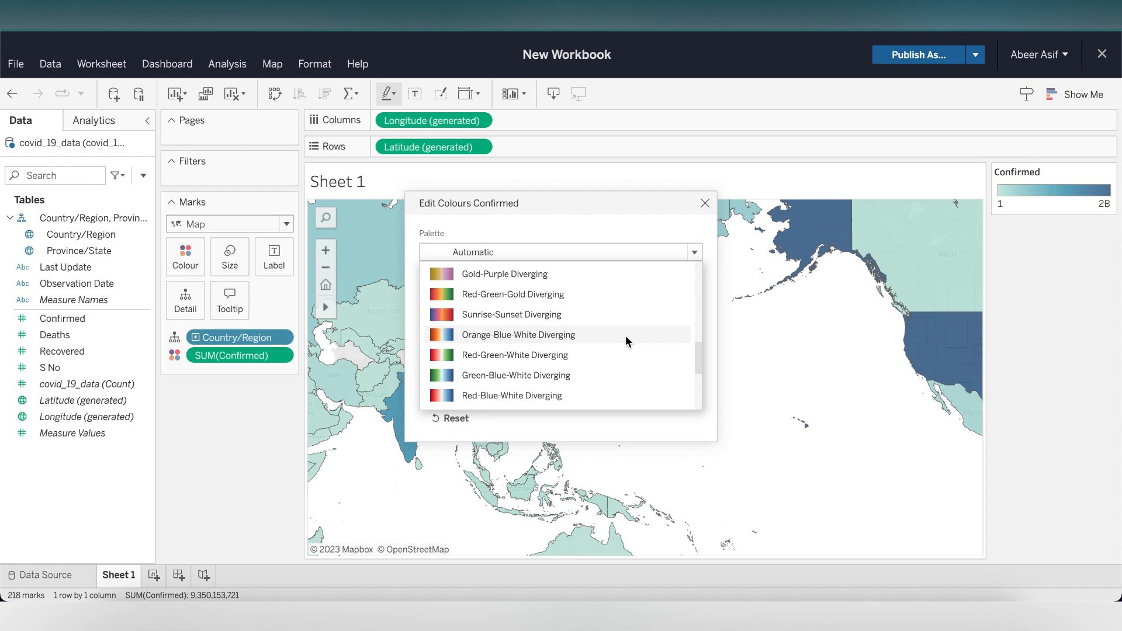
mouse_move(628, 362)
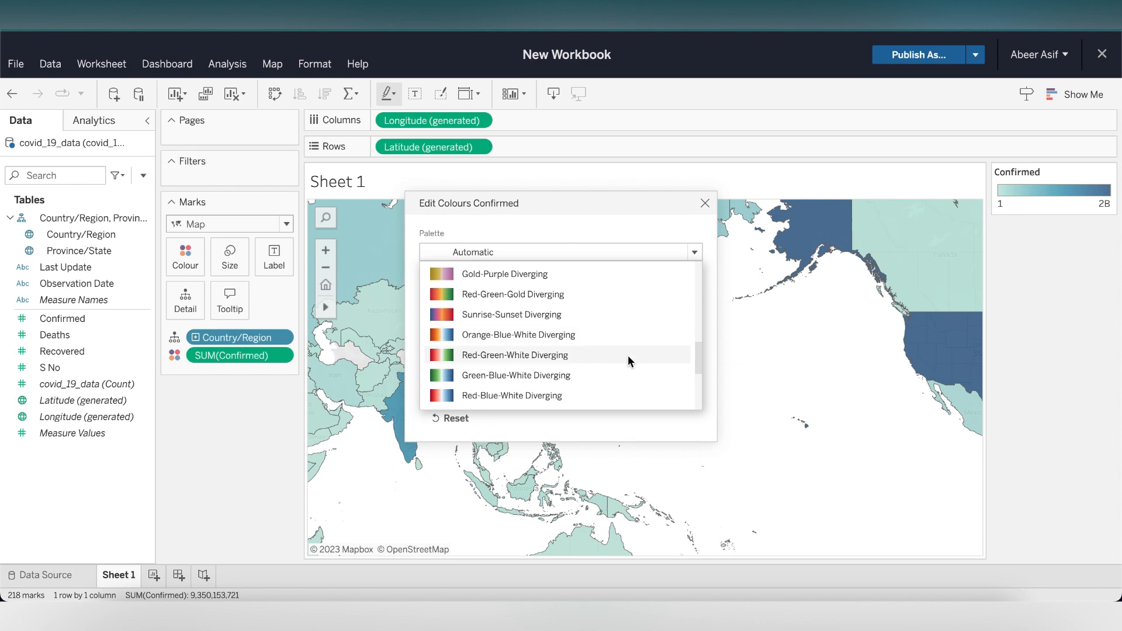
click(514, 355)
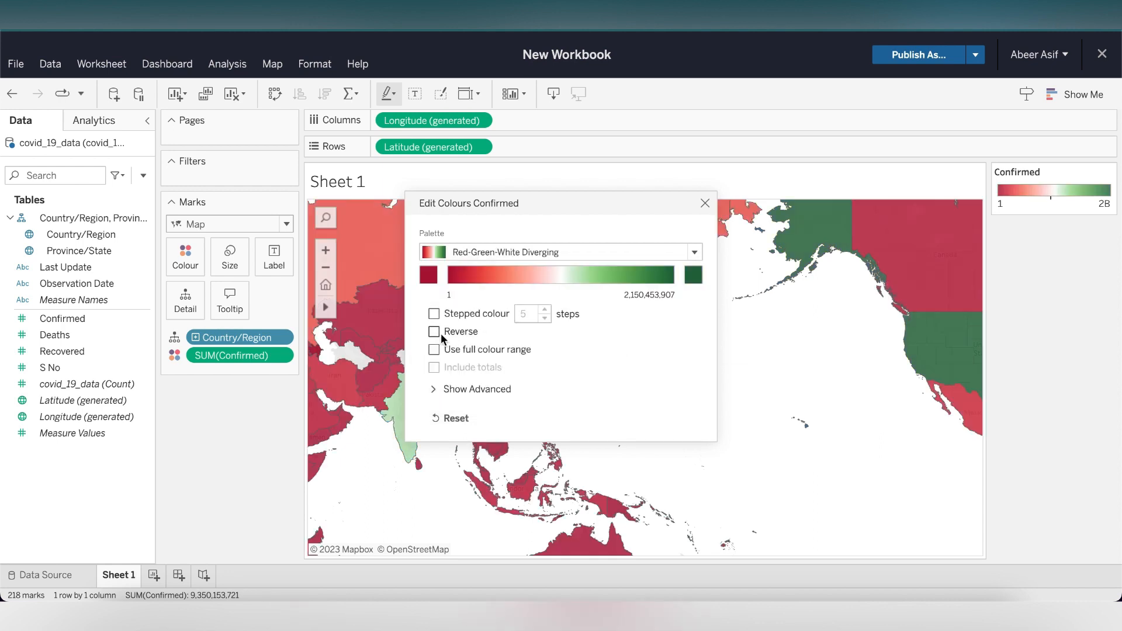
click(433, 350)
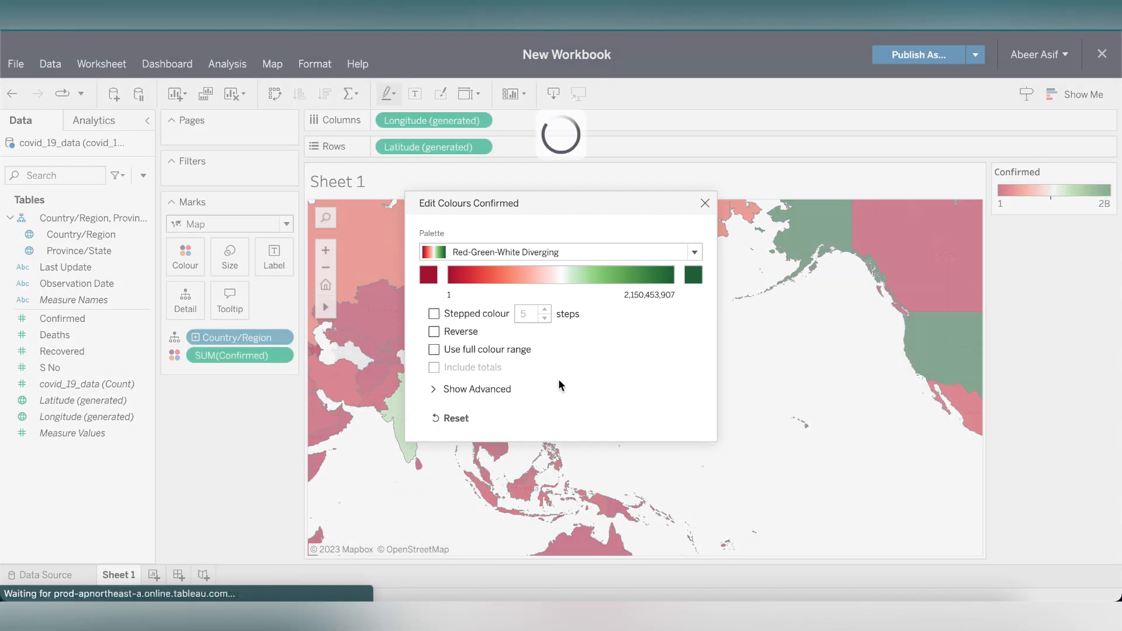
click(433, 330)
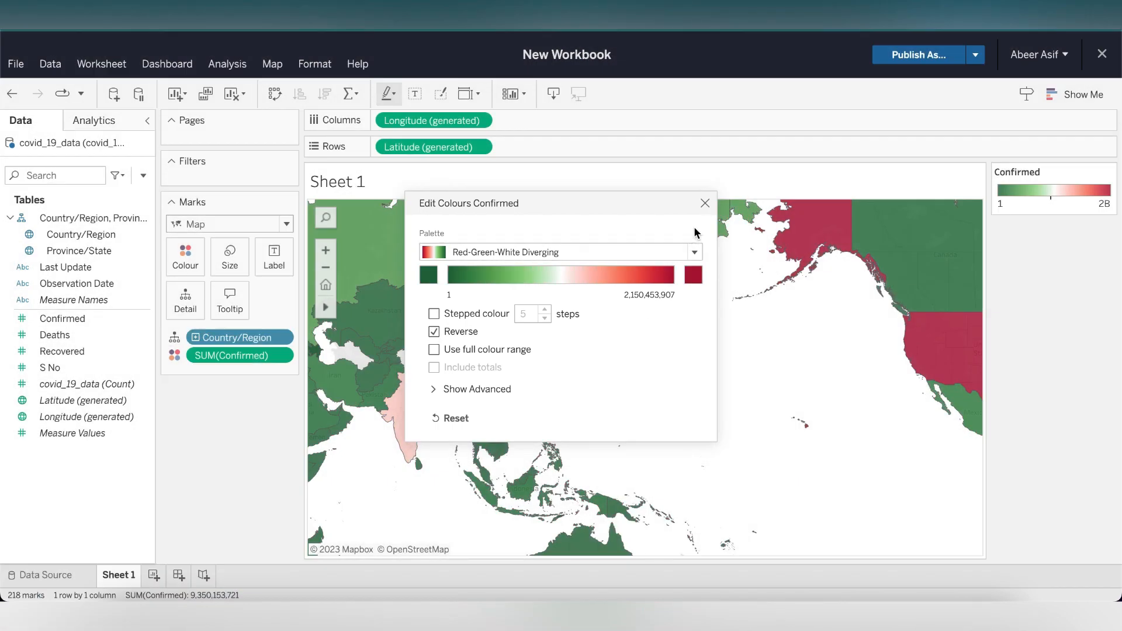
click(703, 204)
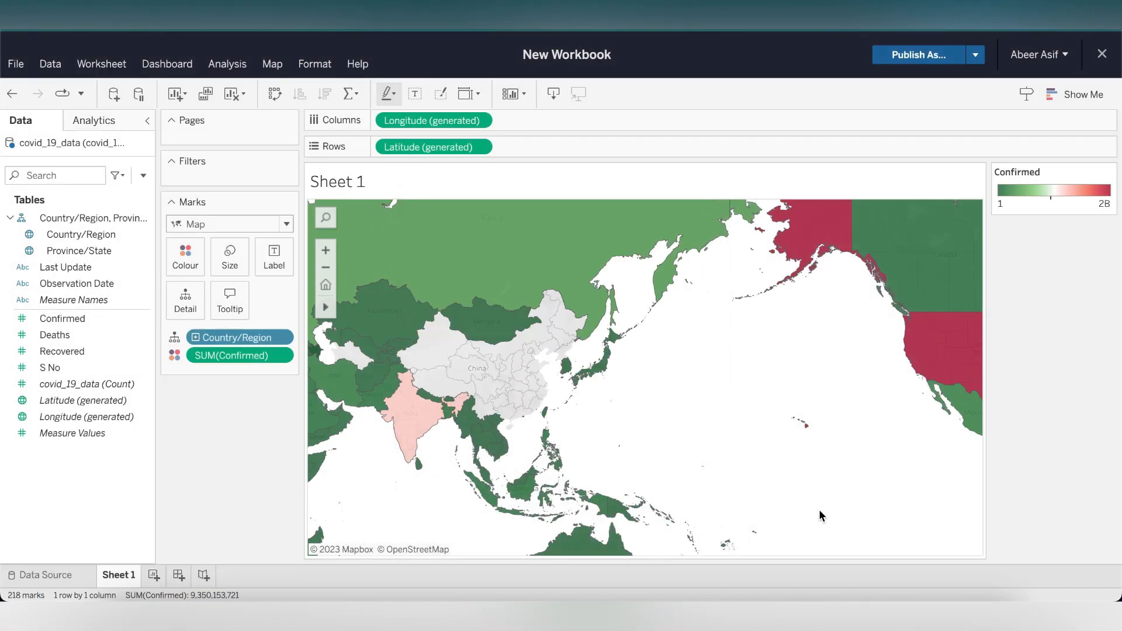
click(326, 266)
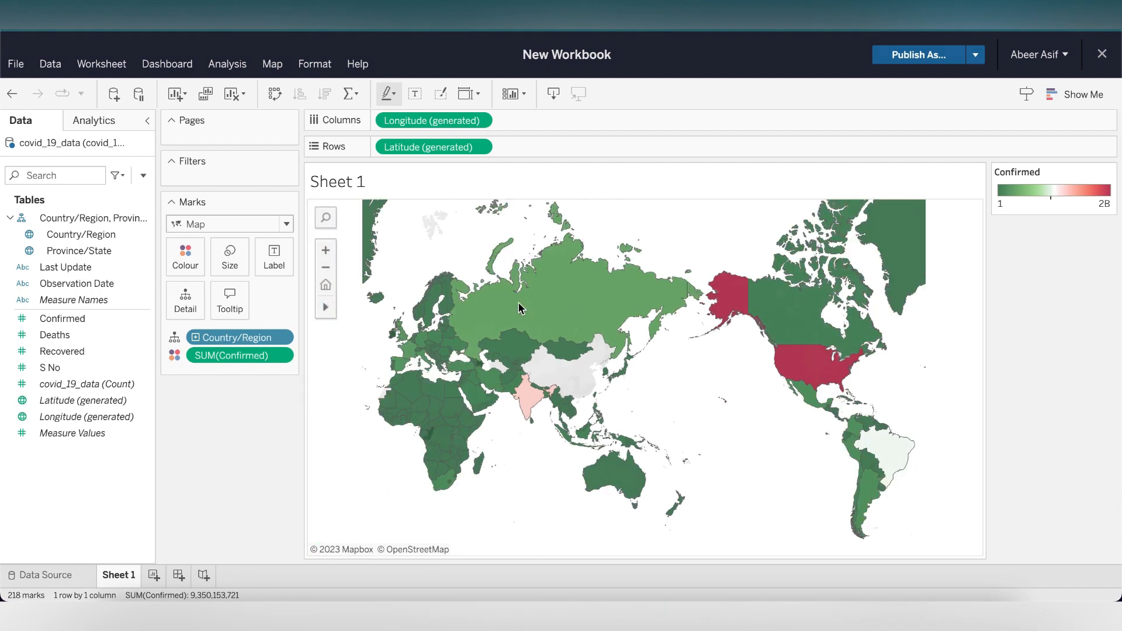
mouse_move(833, 359)
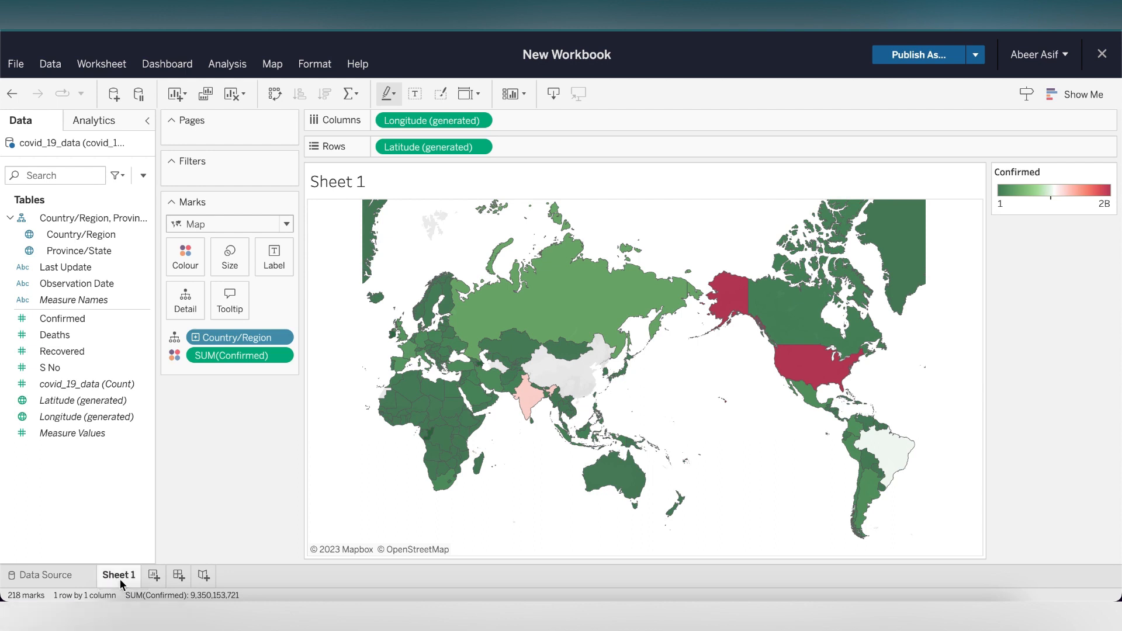
Rename Sheet 1 to Confirmed Cases
right_click(118, 575)
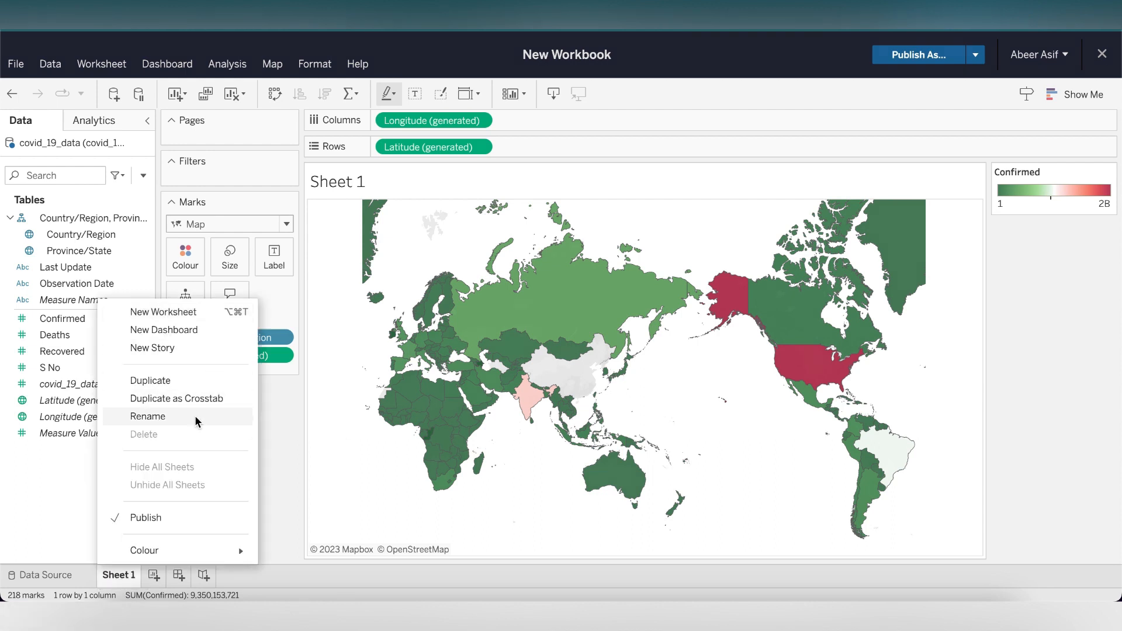
click(147, 416)
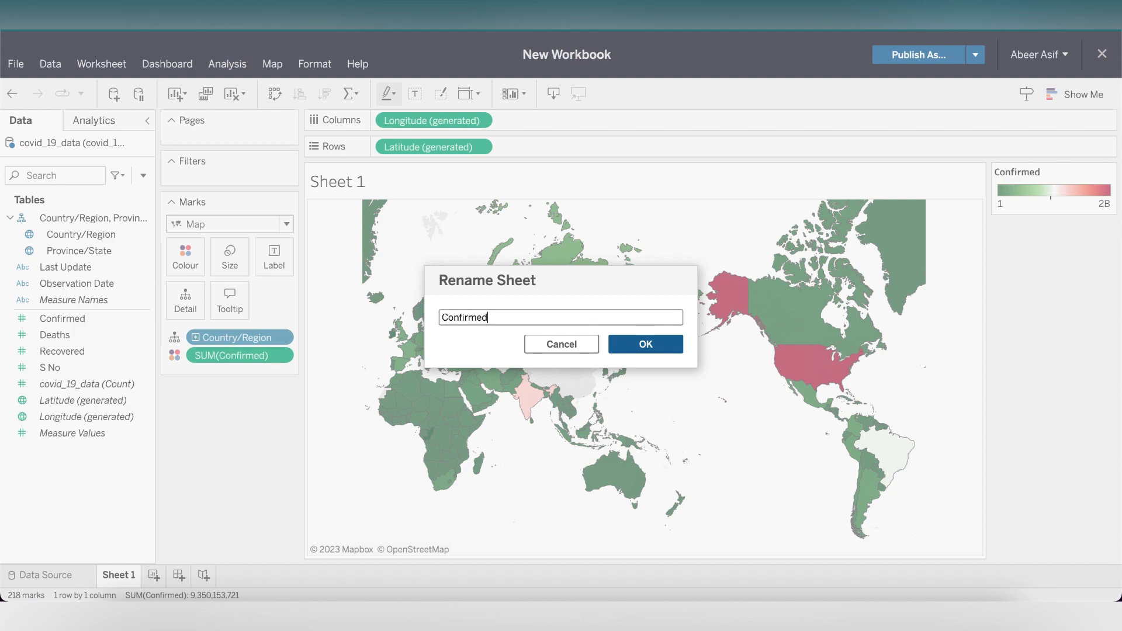
click(643, 344)
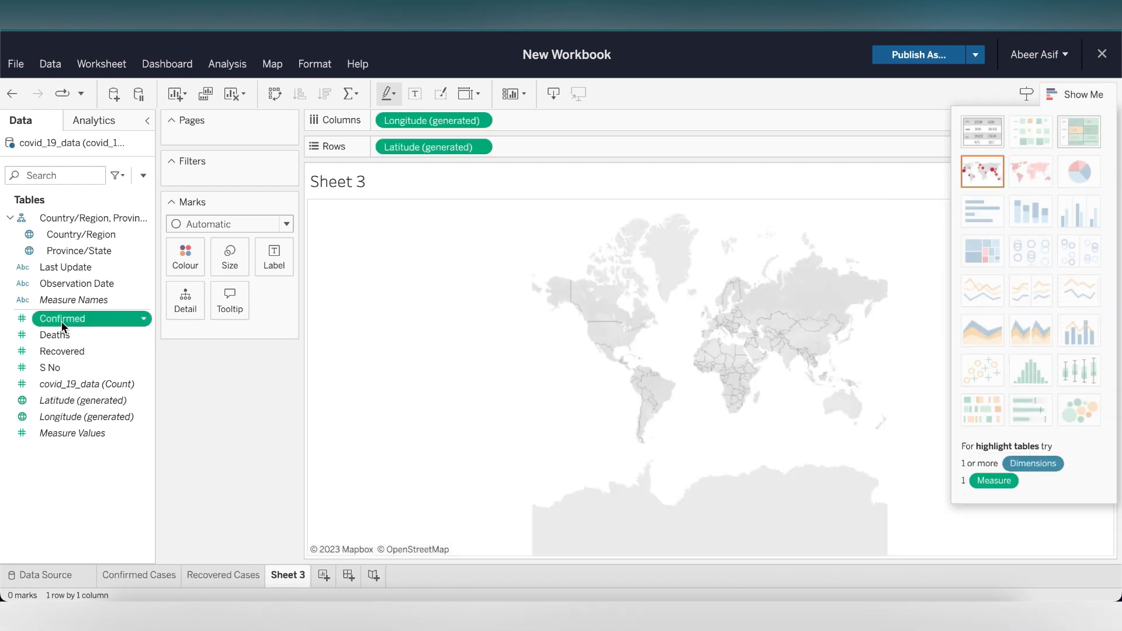
Build a text table of summed confirmed cases by country on Sheet 3
drag(63, 318, 229, 337)
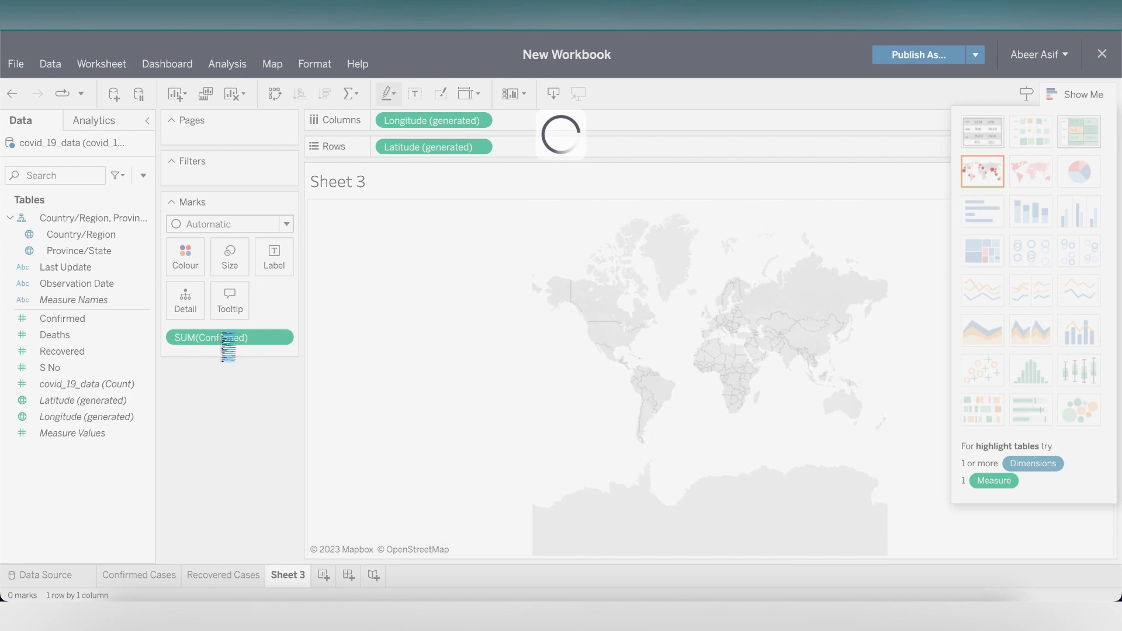
click(983, 210)
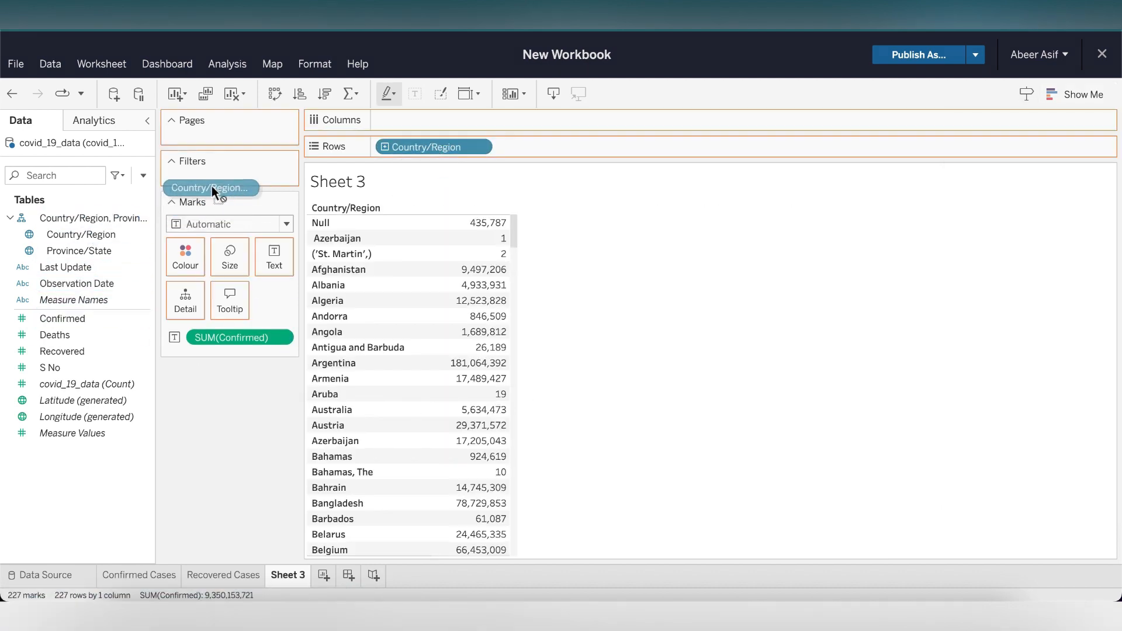
Filter Country/Region to Pakistan only, showing 76,210,624 confirmed cases
click(209, 187)
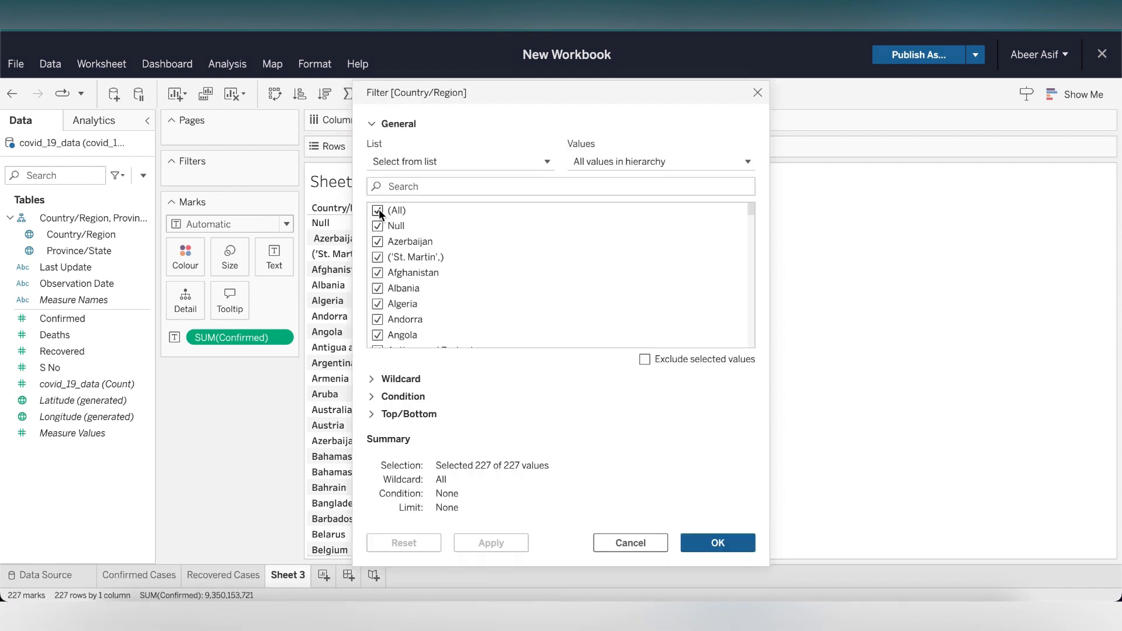
click(378, 210)
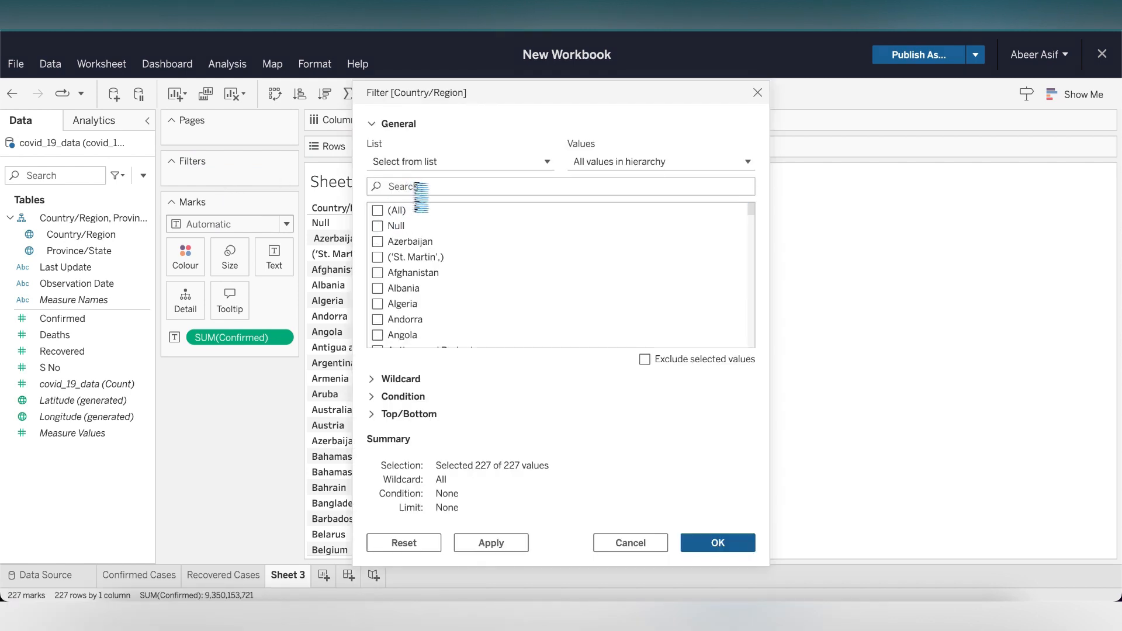
text(pakistan)
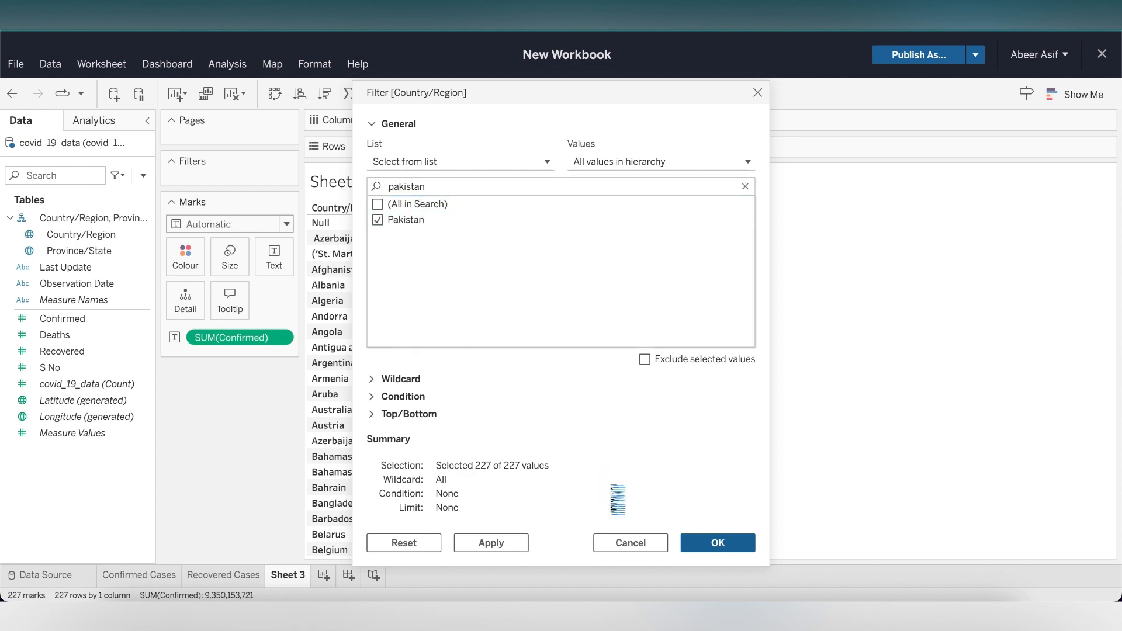
click(717, 542)
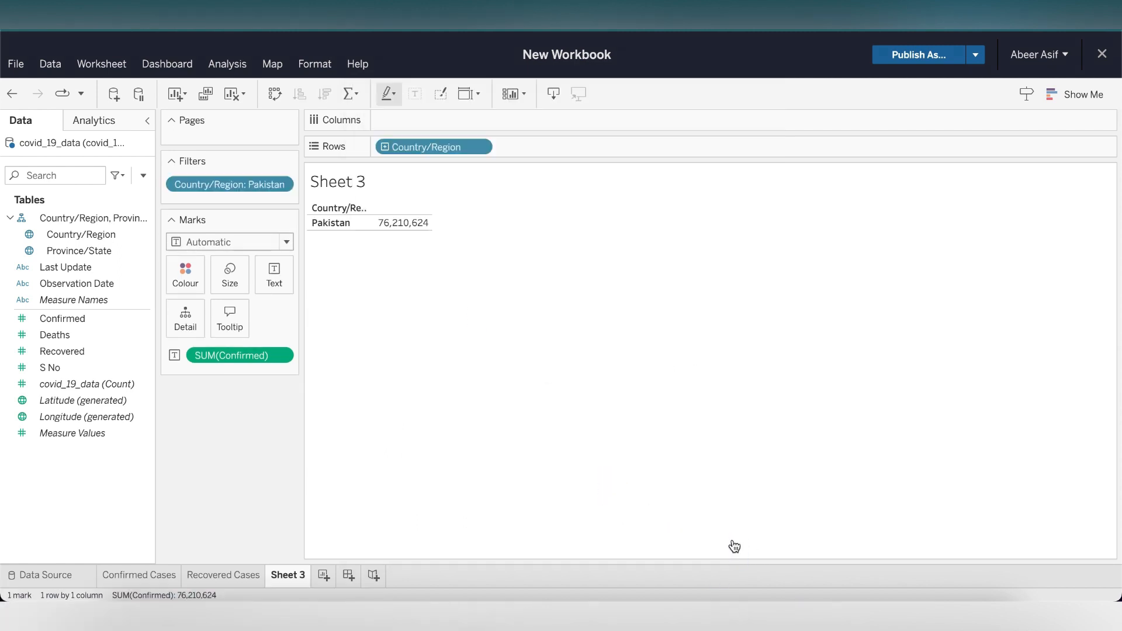
Add Province/State to Rows to split Pakistan by province, then start renaming Sheet 3
click(77, 250)
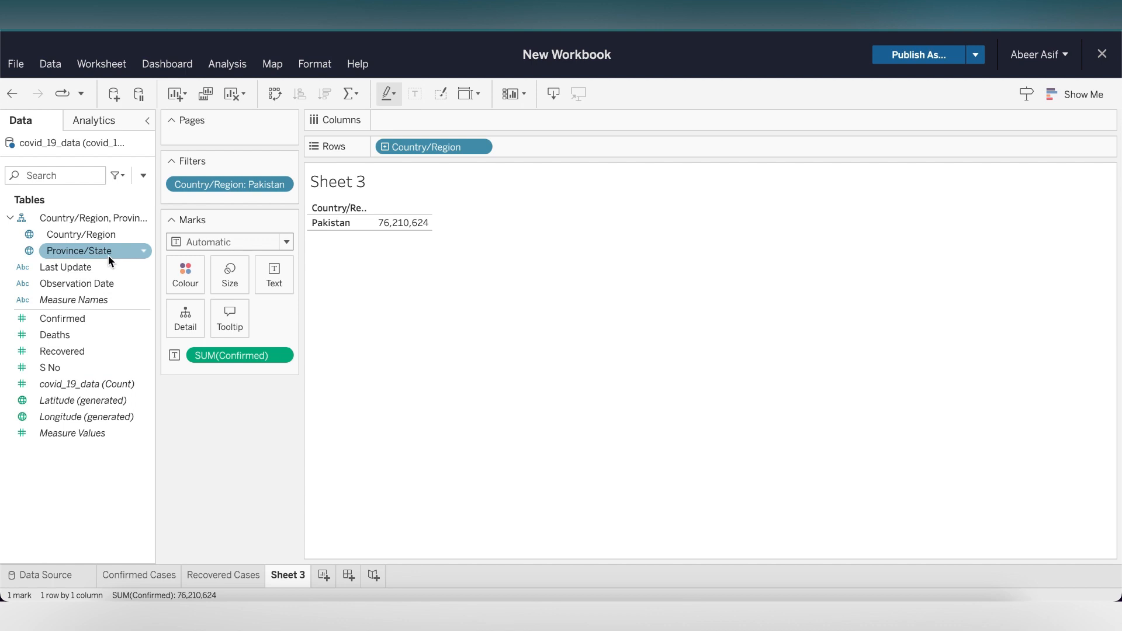
drag(79, 251, 551, 148)
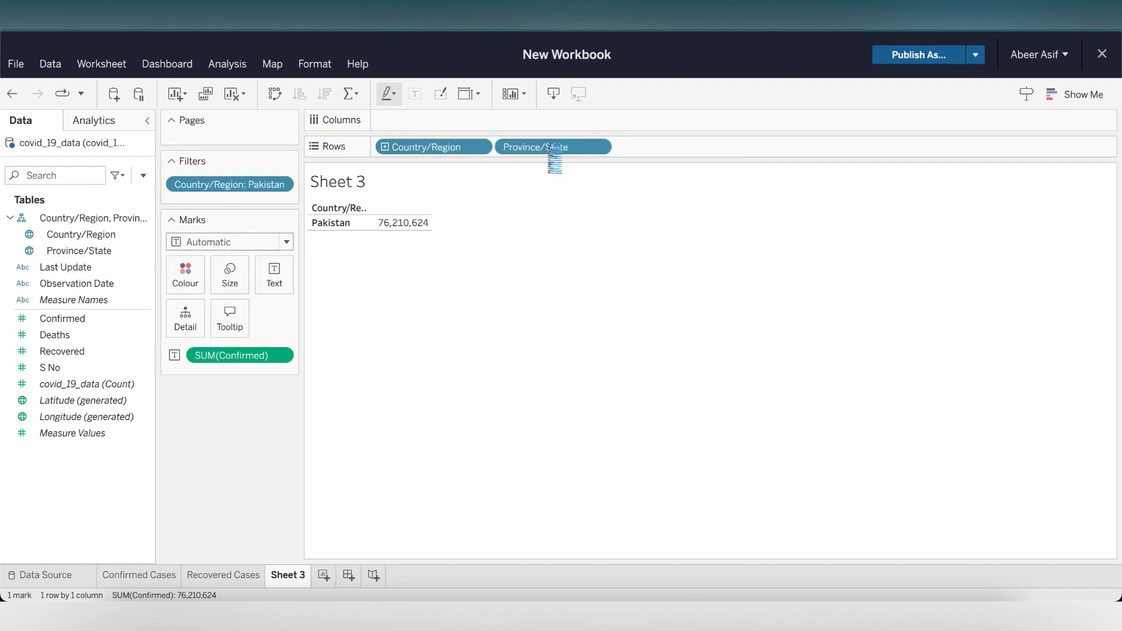
drag(554, 161, 553, 148)
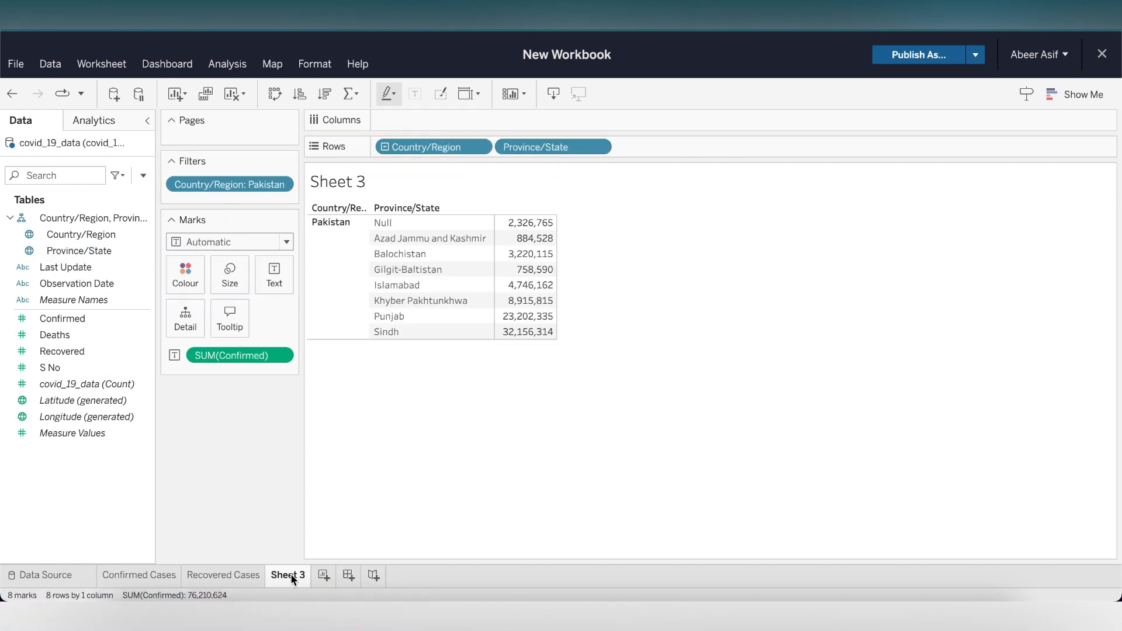
right_click(287, 575)
text(Confirmed Cases in Pakistan)
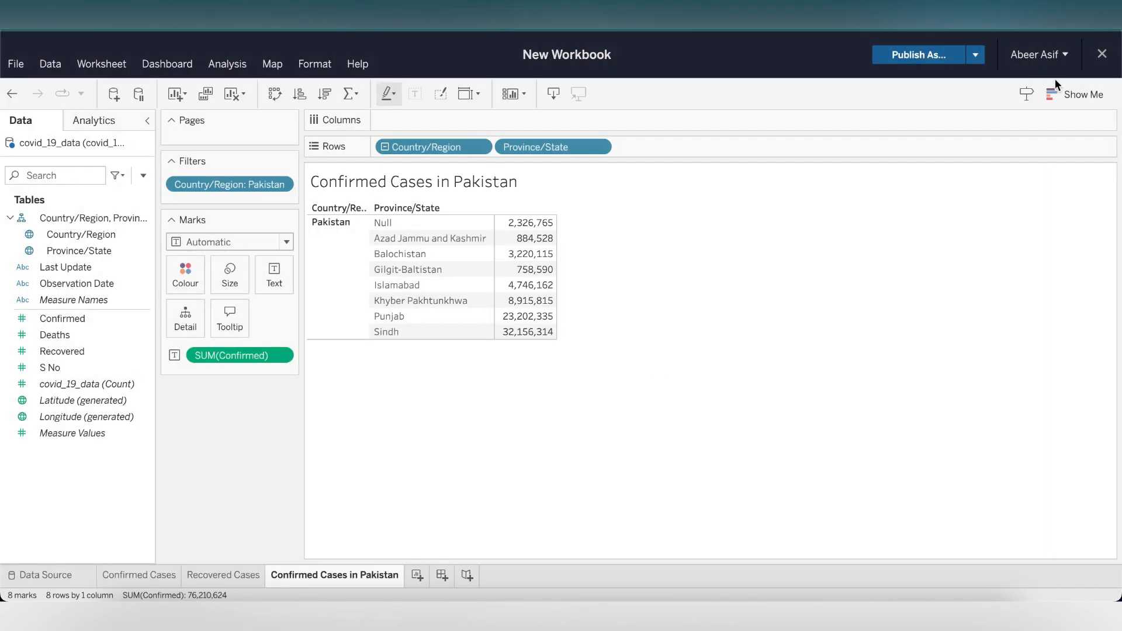
Use Show Me to turn the province table into bars coloured by Province/State
click(1083, 94)
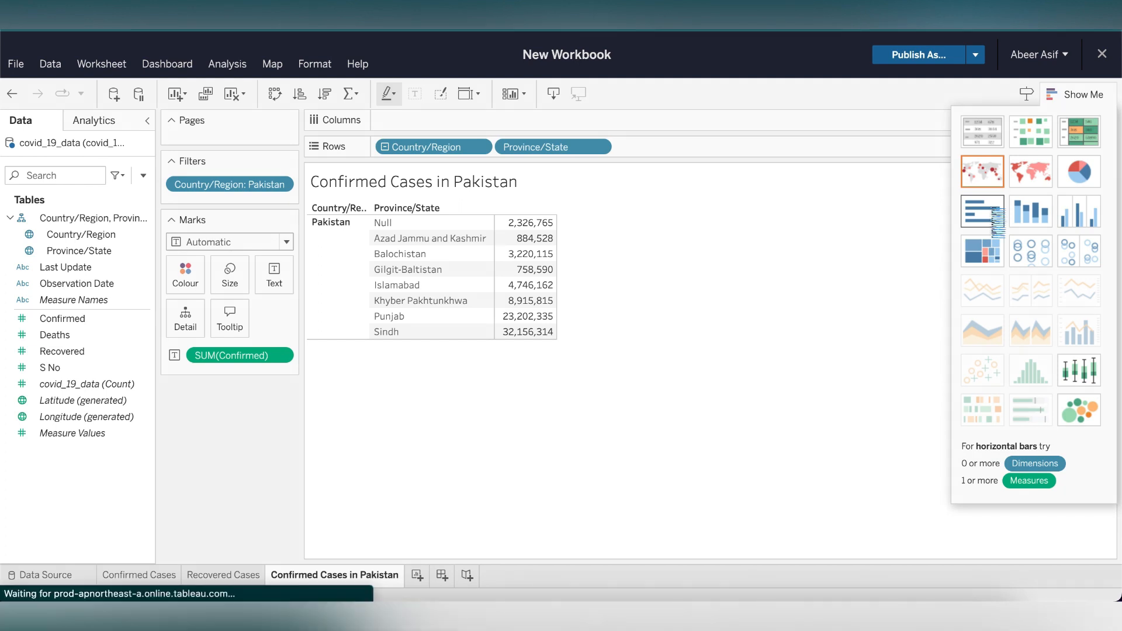
click(982, 212)
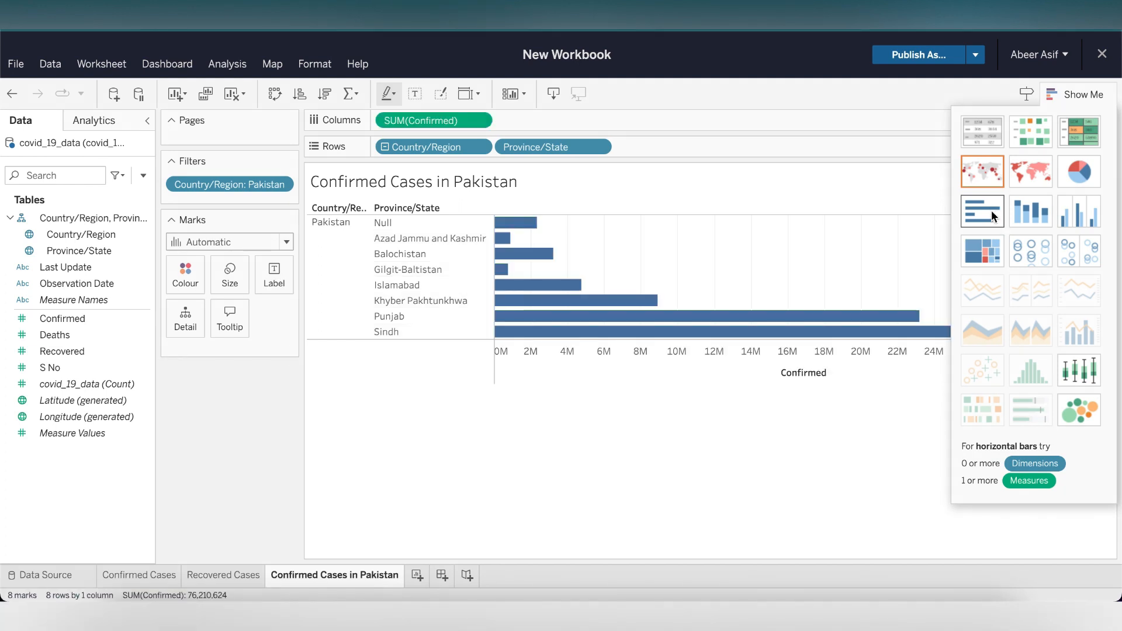
mouse_move(1030, 212)
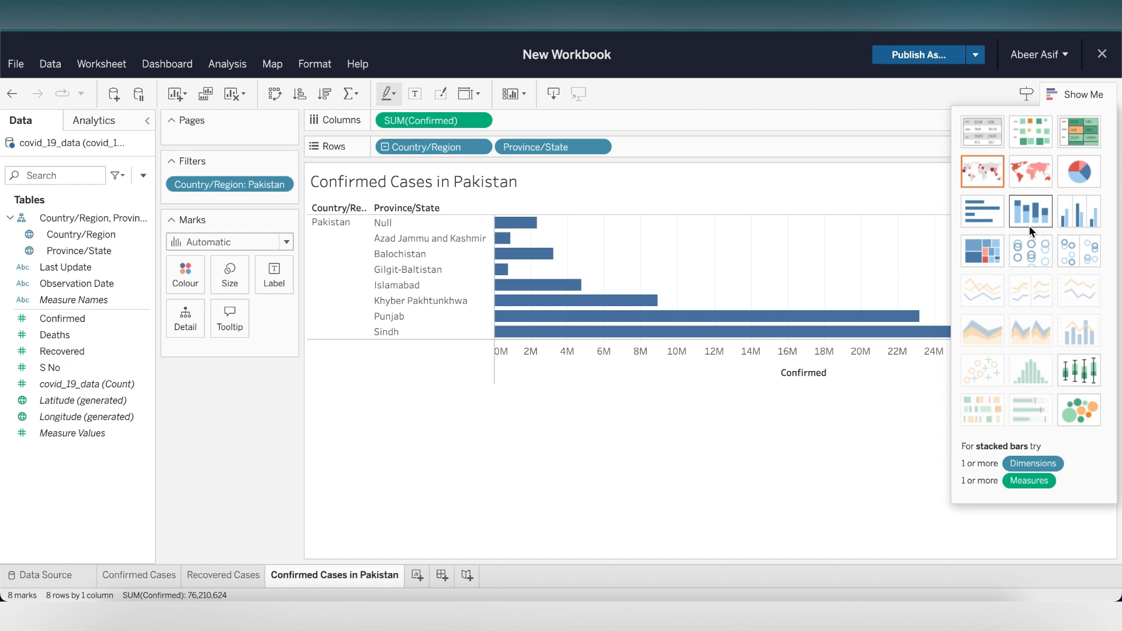
click(1079, 211)
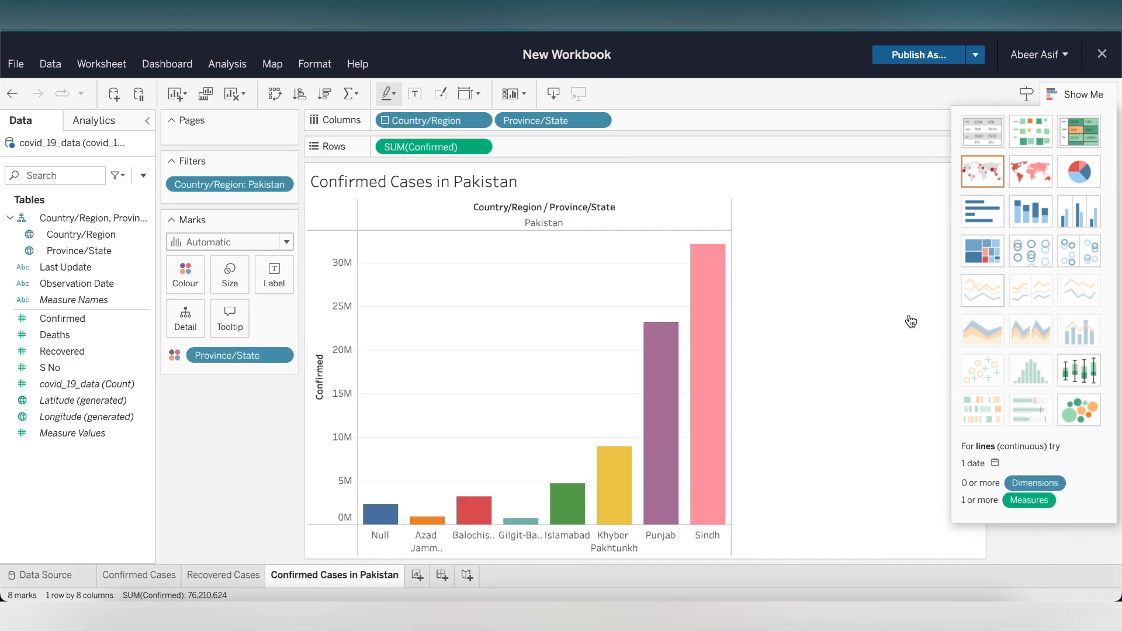
click(1075, 93)
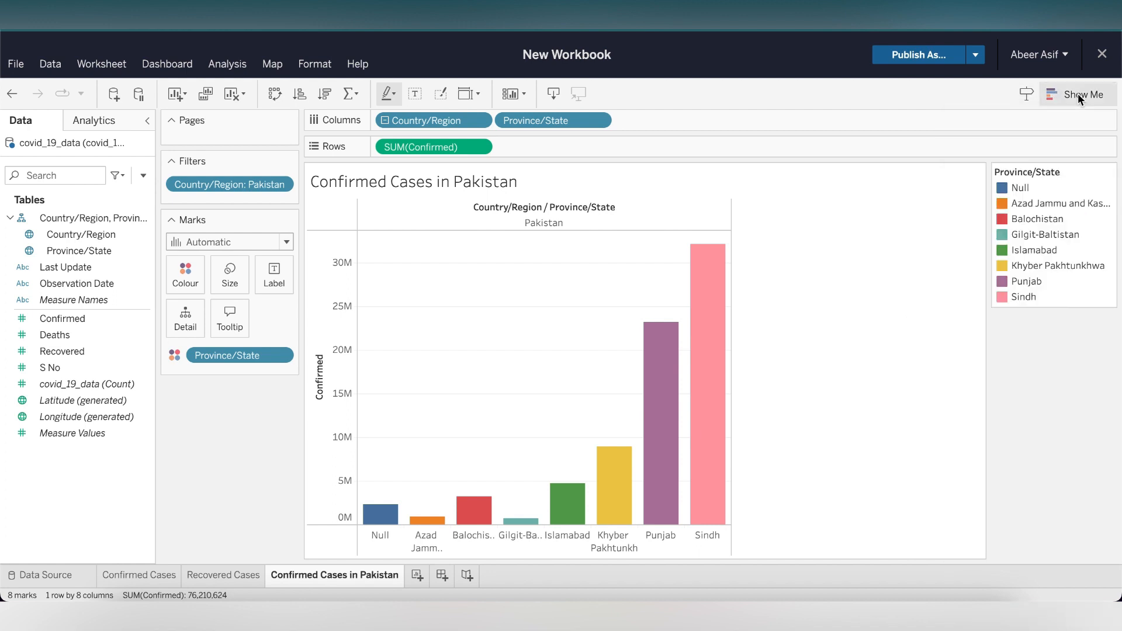
click(467, 575)
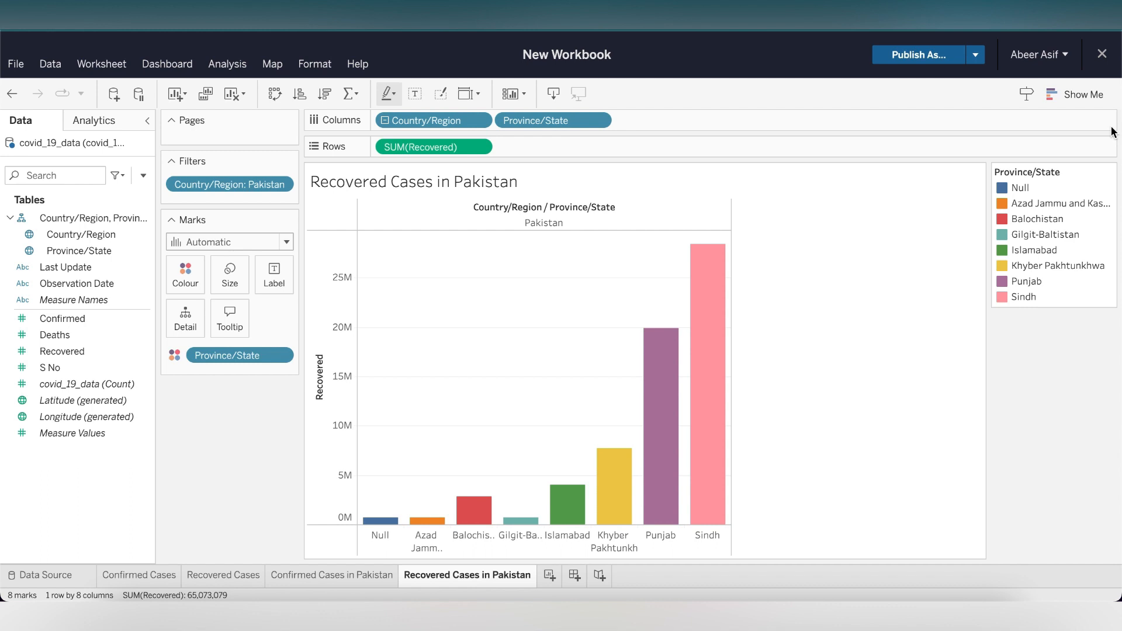
Use Show Me to turn the recovered bars into a pie chart by province
click(1080, 94)
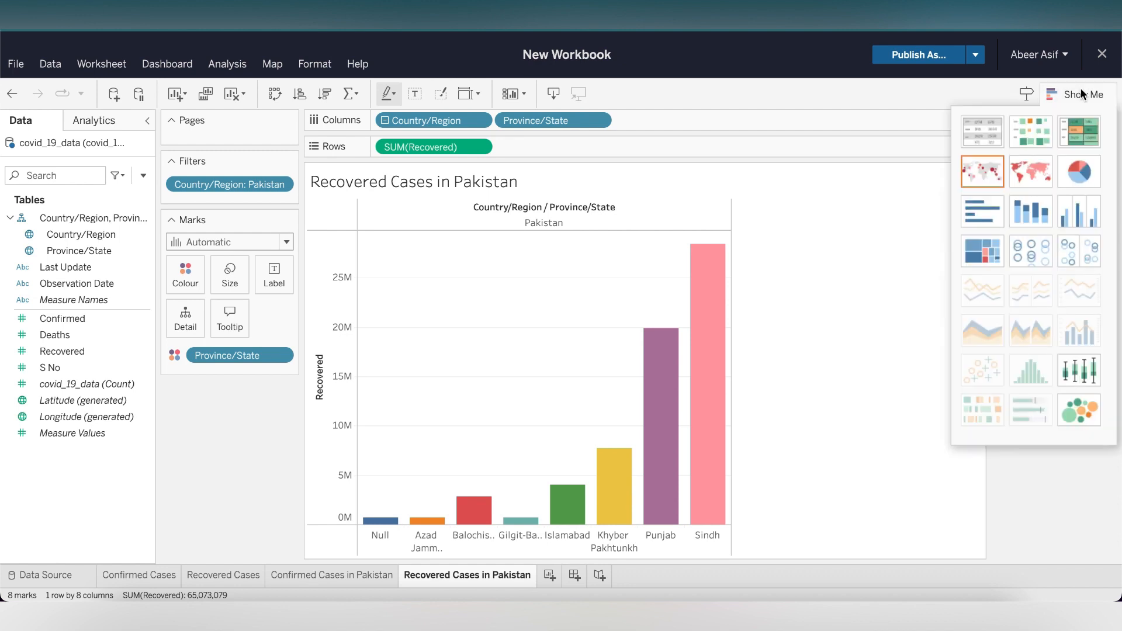
mouse_move(1079, 172)
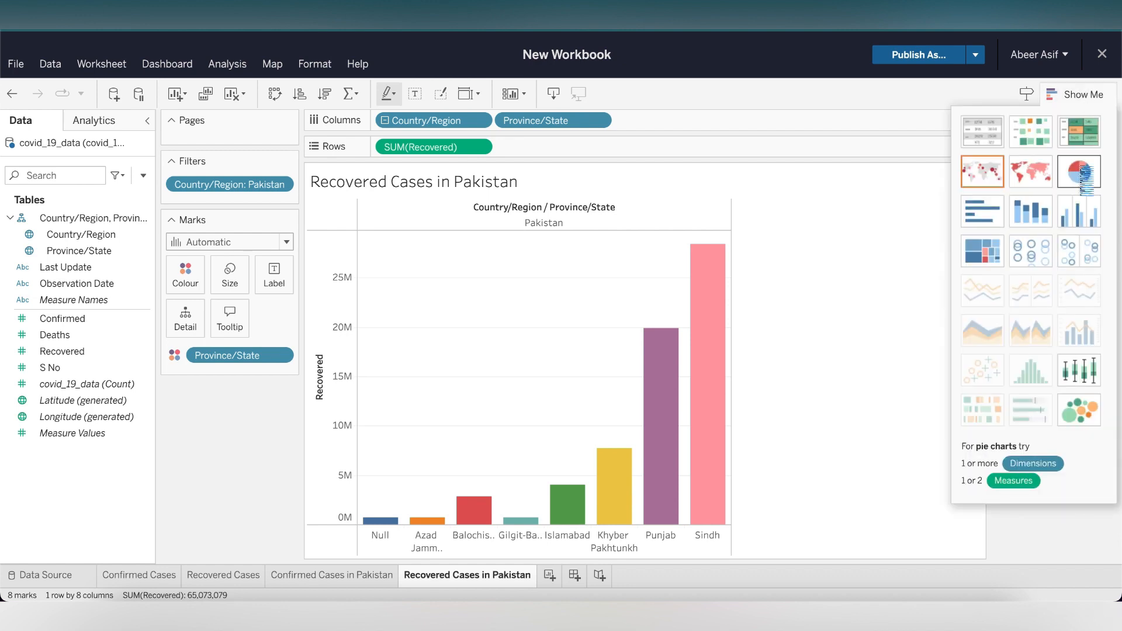
click(1079, 172)
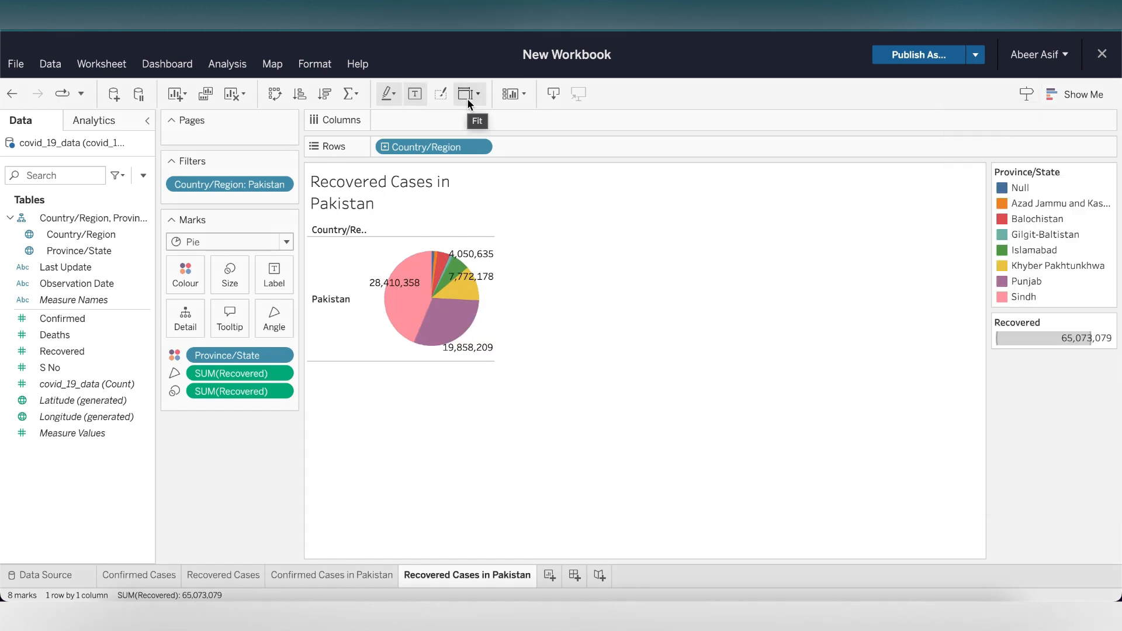
Enlarge the recovered-cases pie and label each slice with its recovered total
click(479, 93)
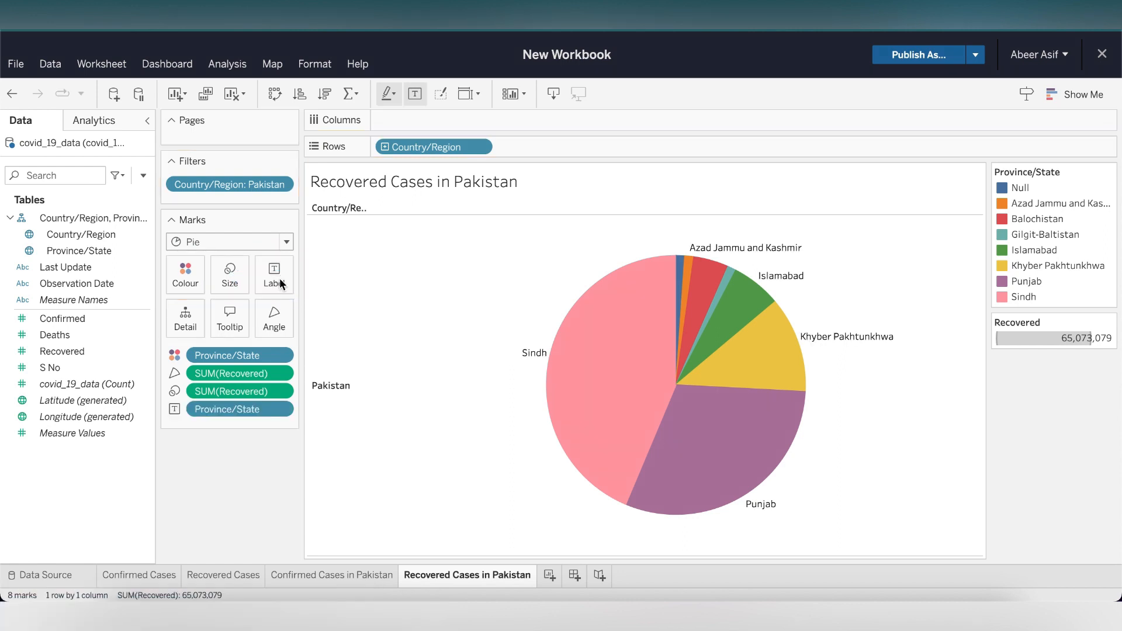
click(62, 351)
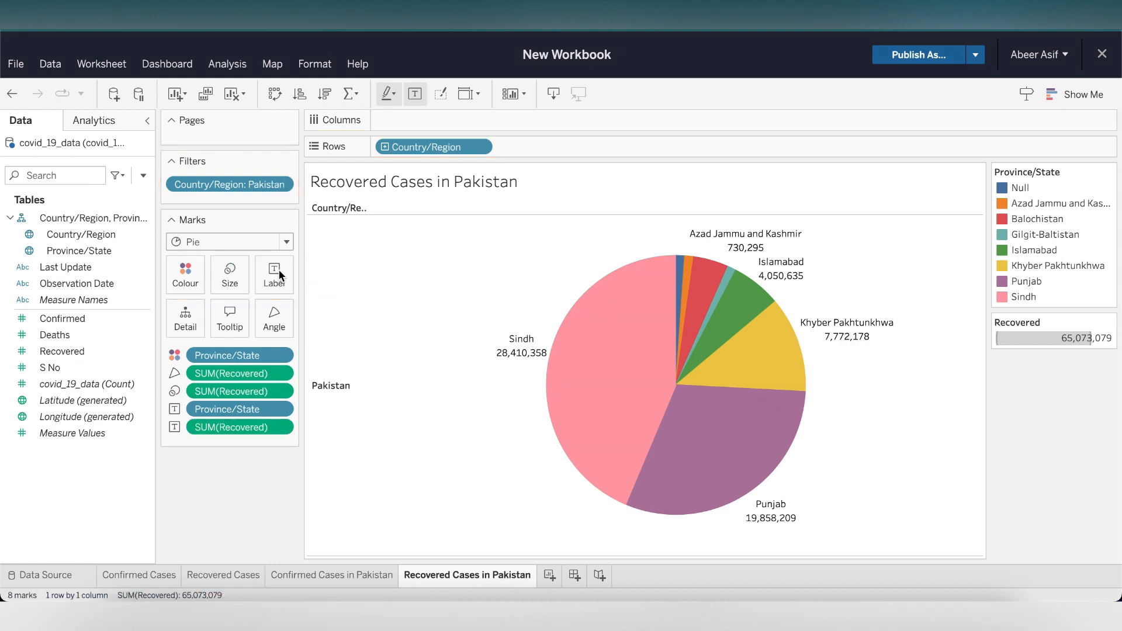
mouse_move(576, 403)
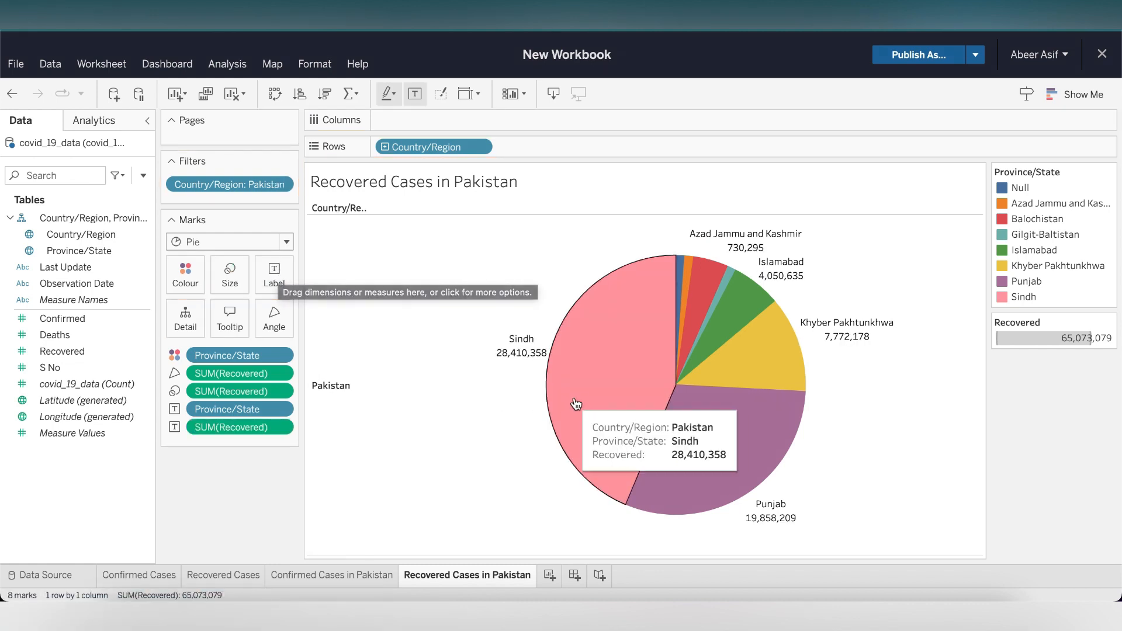
mouse_move(478, 453)
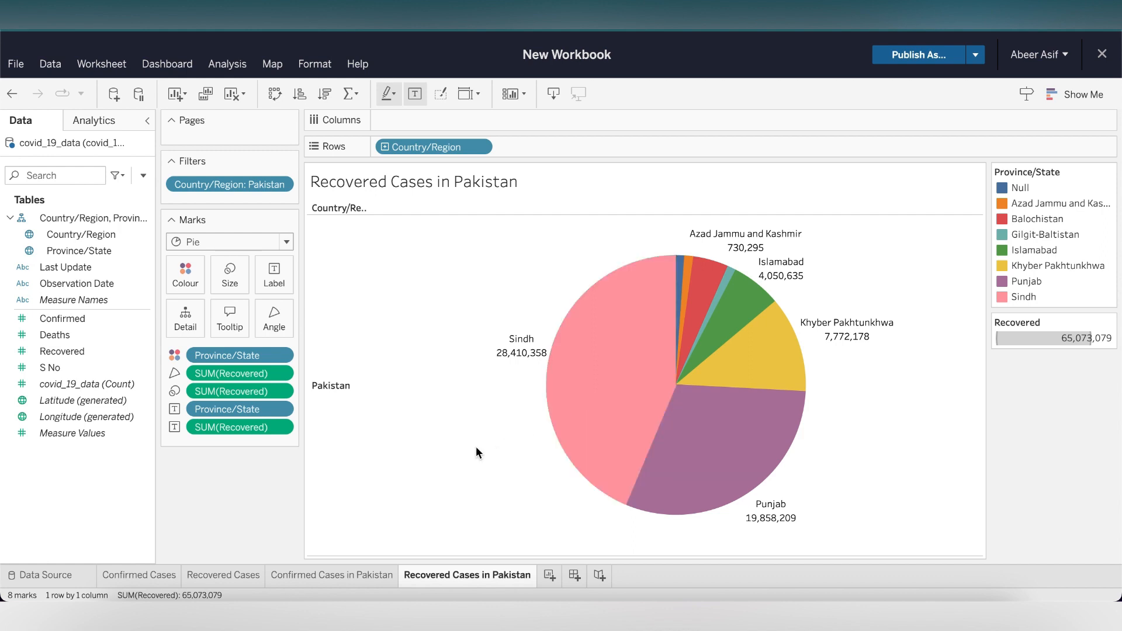
Add a new worksheet and break SUM(Deaths) for Pakistan down by Province/State on Rows
right_click(468, 575)
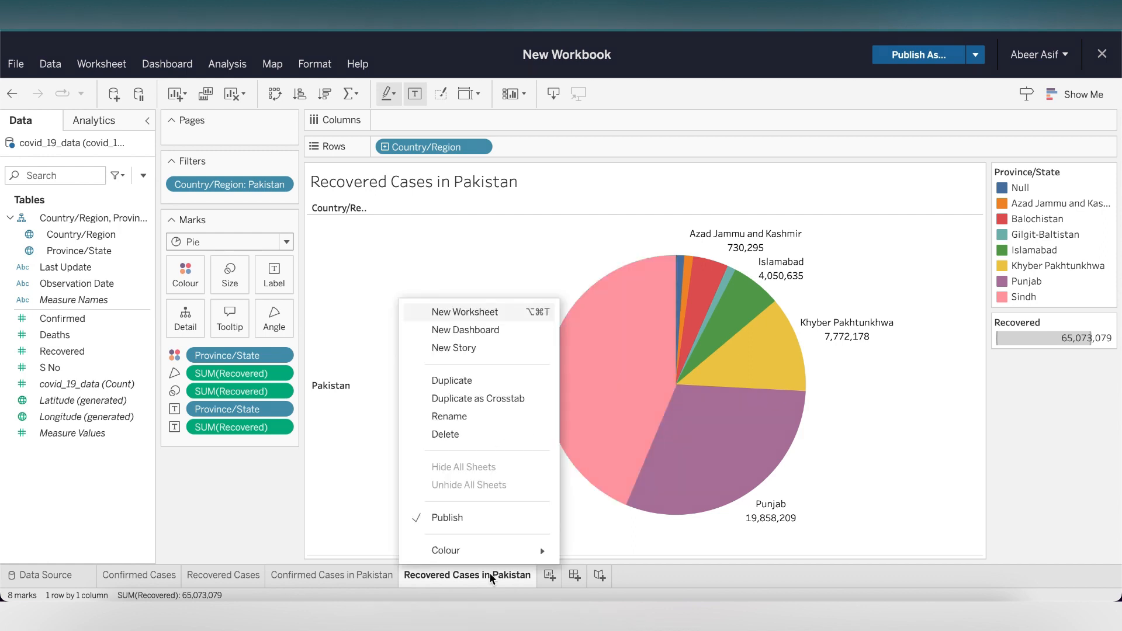
click(491, 579)
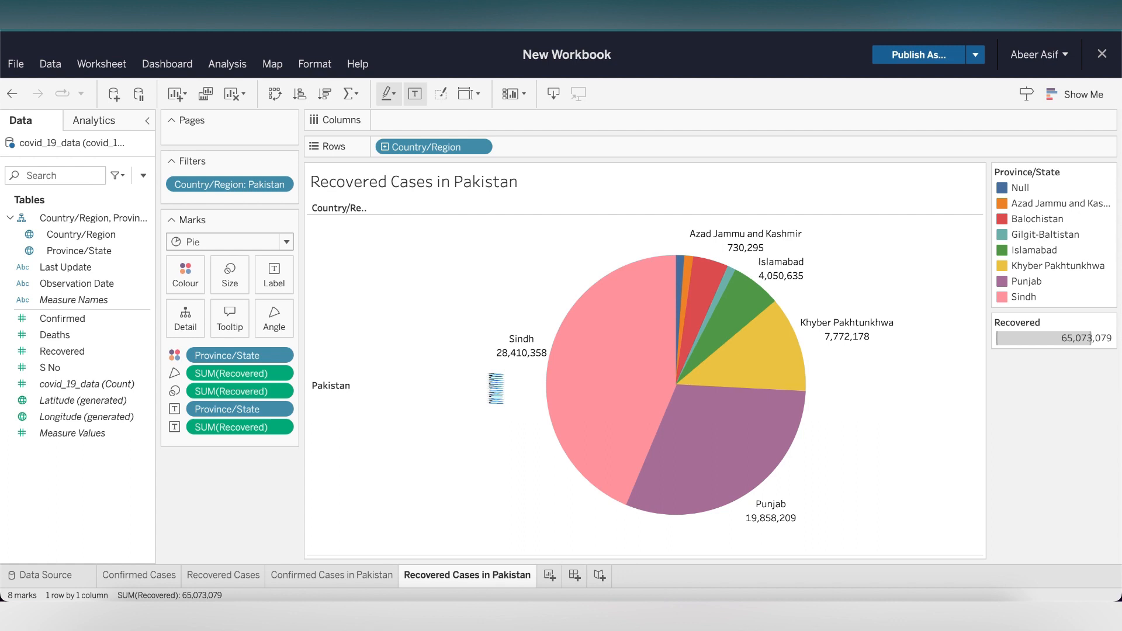
click(577, 575)
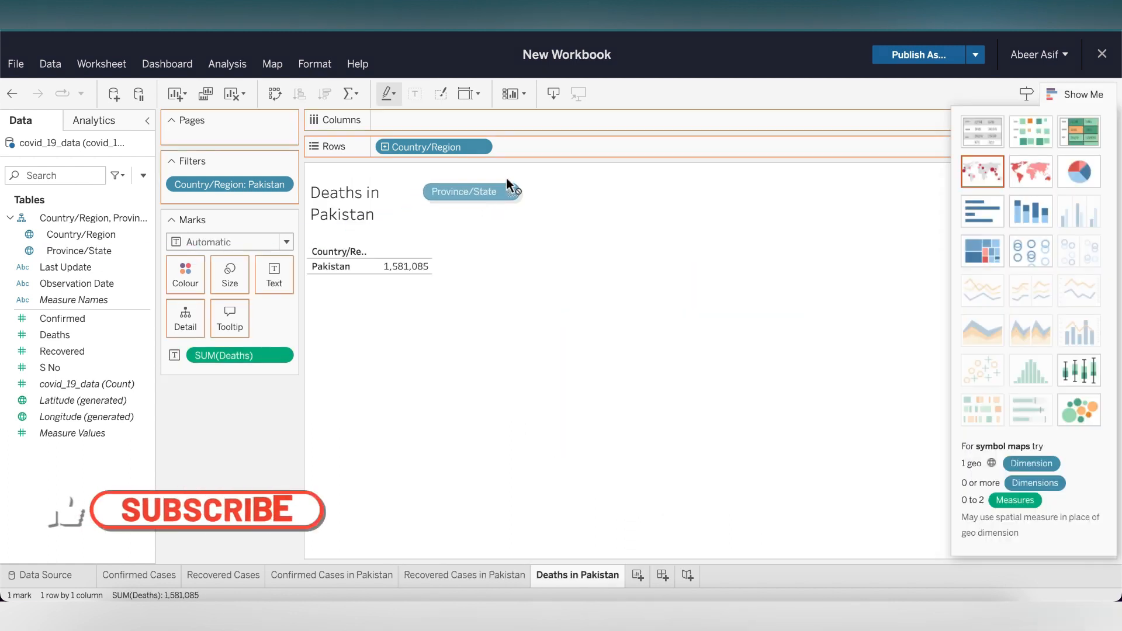
drag(465, 190, 552, 147)
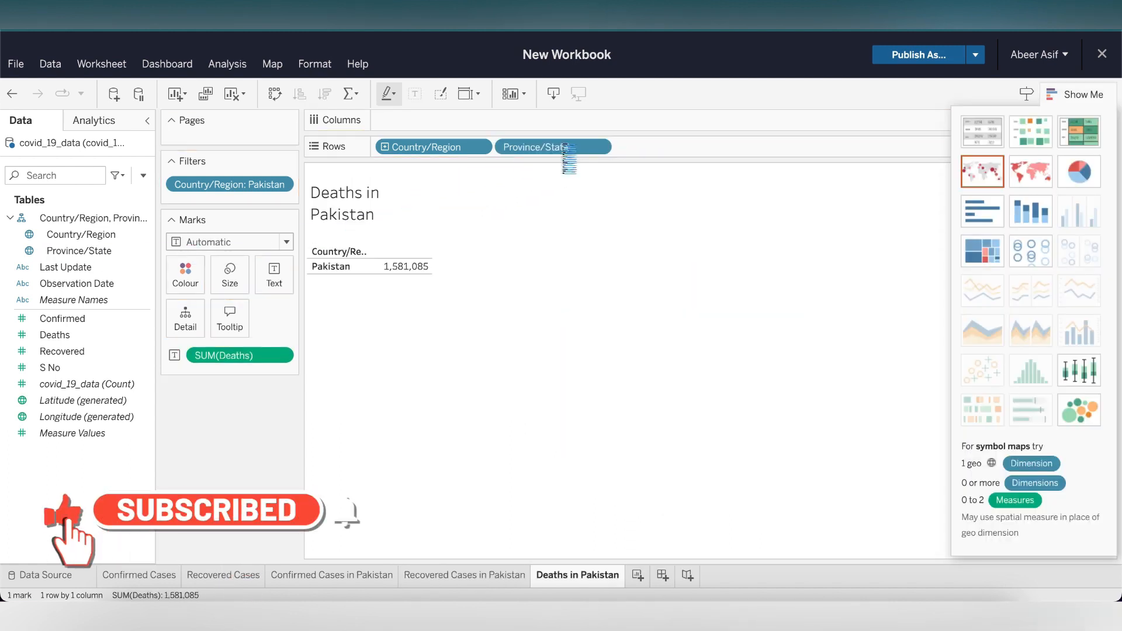
click(553, 147)
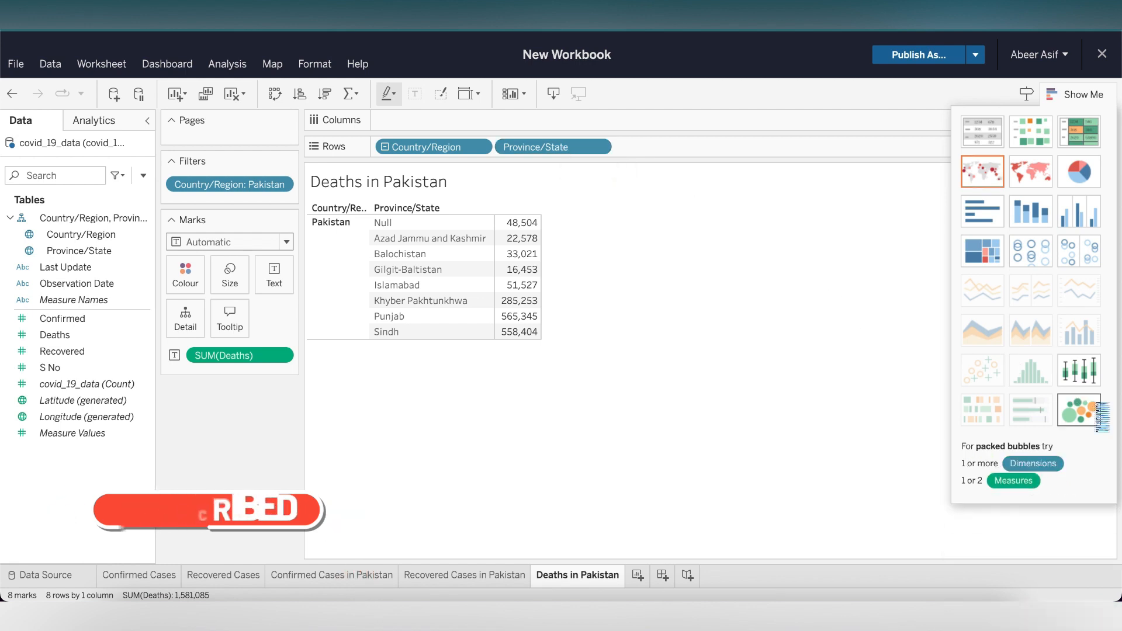
click(1079, 409)
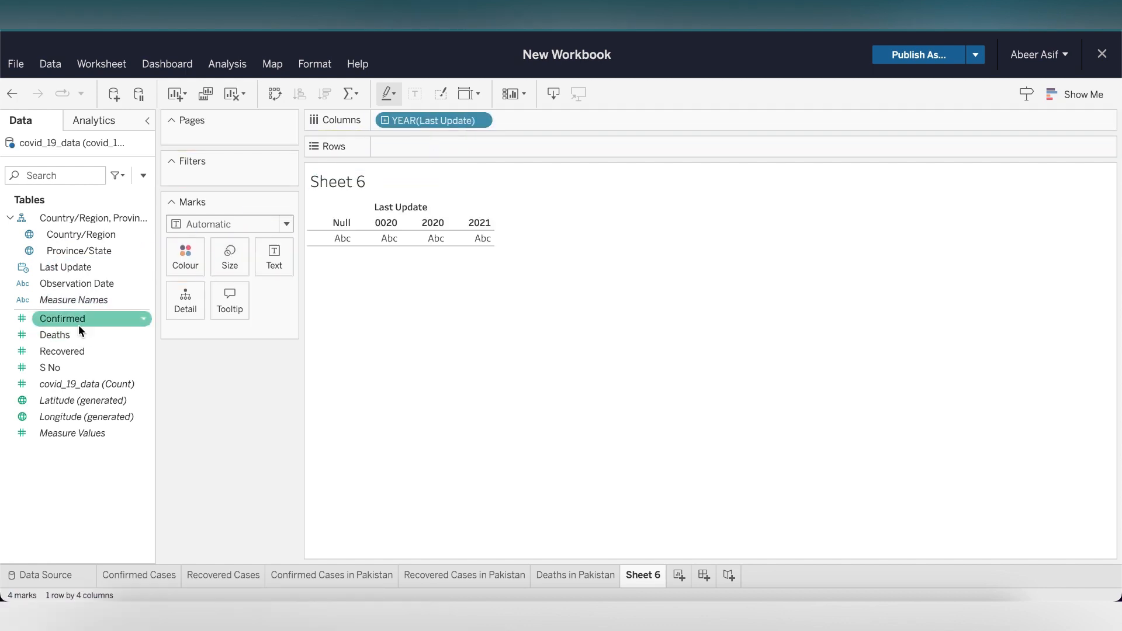
Plot SUM(Confirmed) over YEAR(Last Update) and drill the dates down to quarter and month
drag(71, 318, 442, 148)
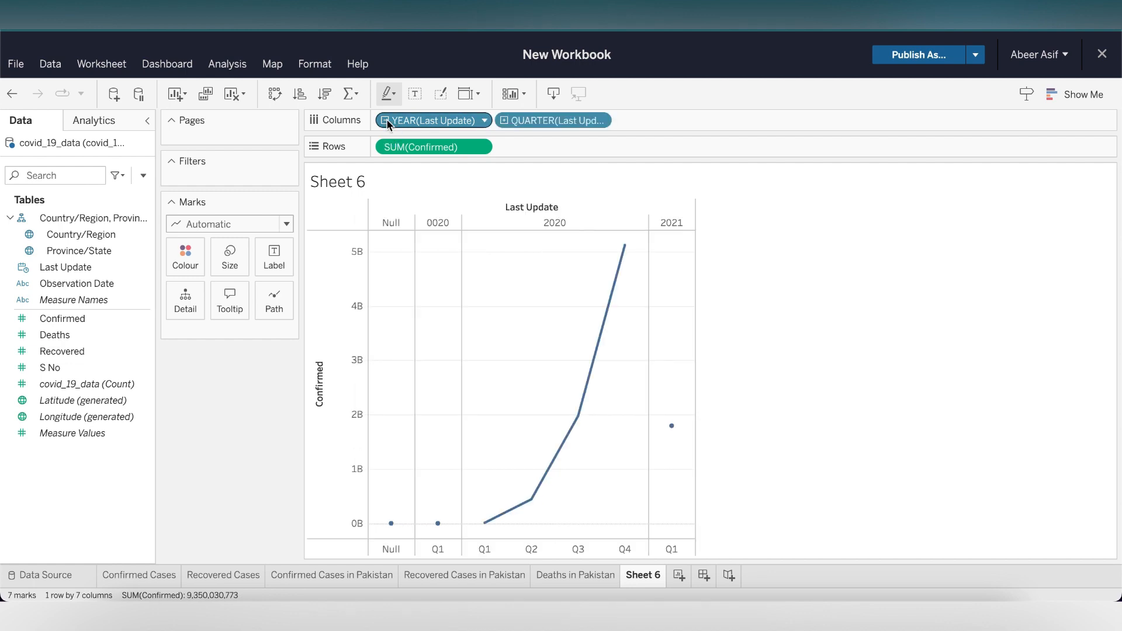
click(551, 120)
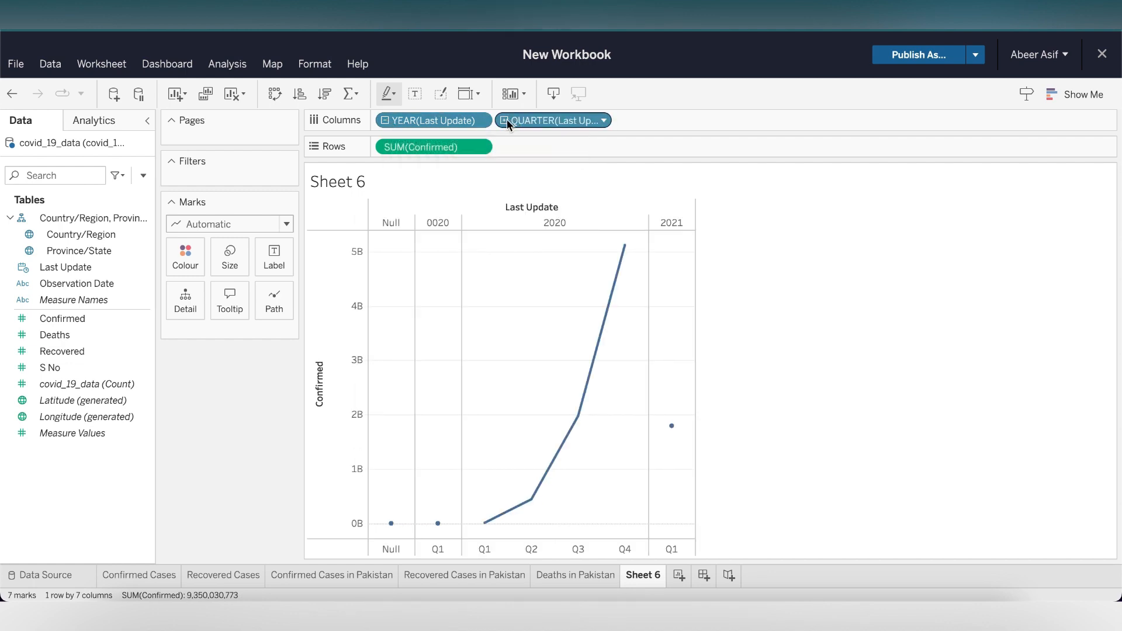
click(673, 120)
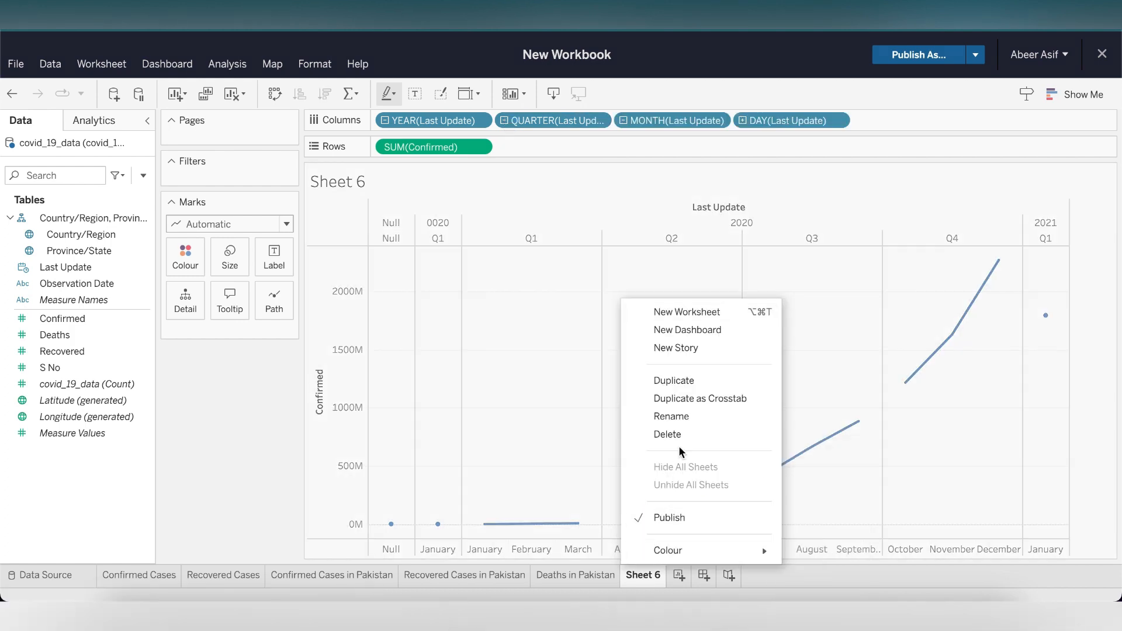
Rename Sheet 6 to Trend Line
click(671, 417)
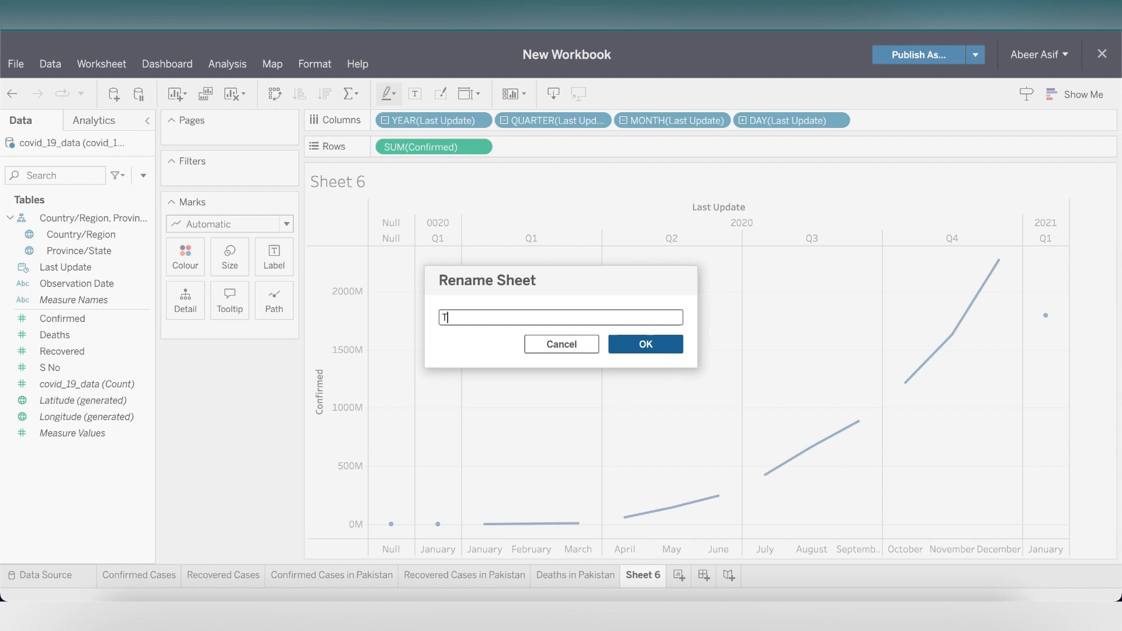
click(644, 344)
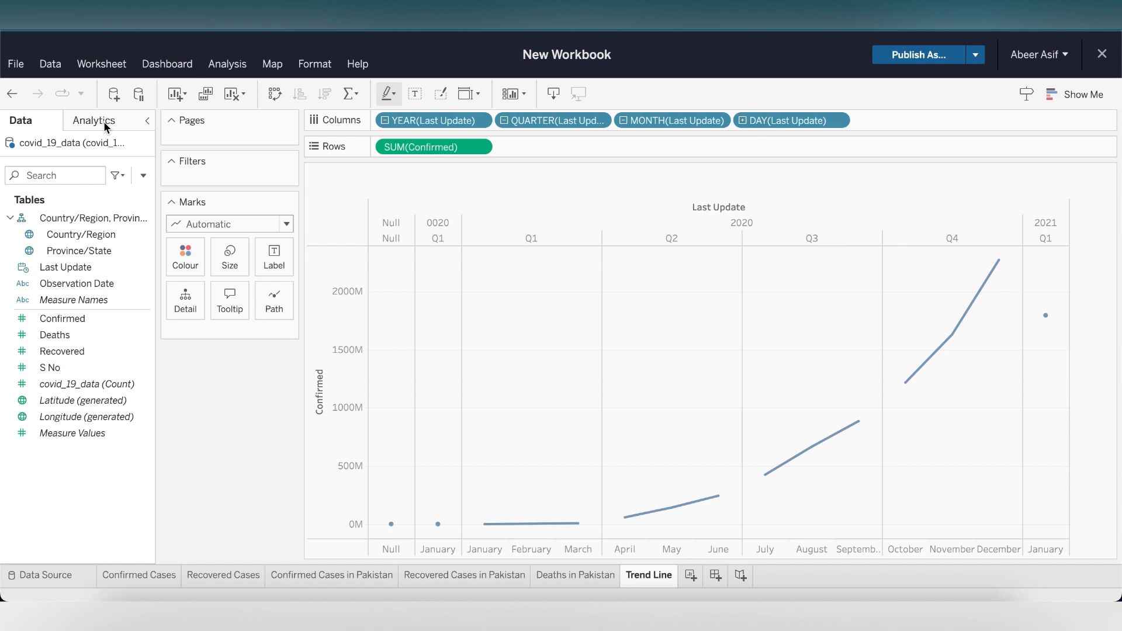
Add a Trend Line from Analytics, dismiss the server error and remove DAY(Last Update) from Columns
click(93, 121)
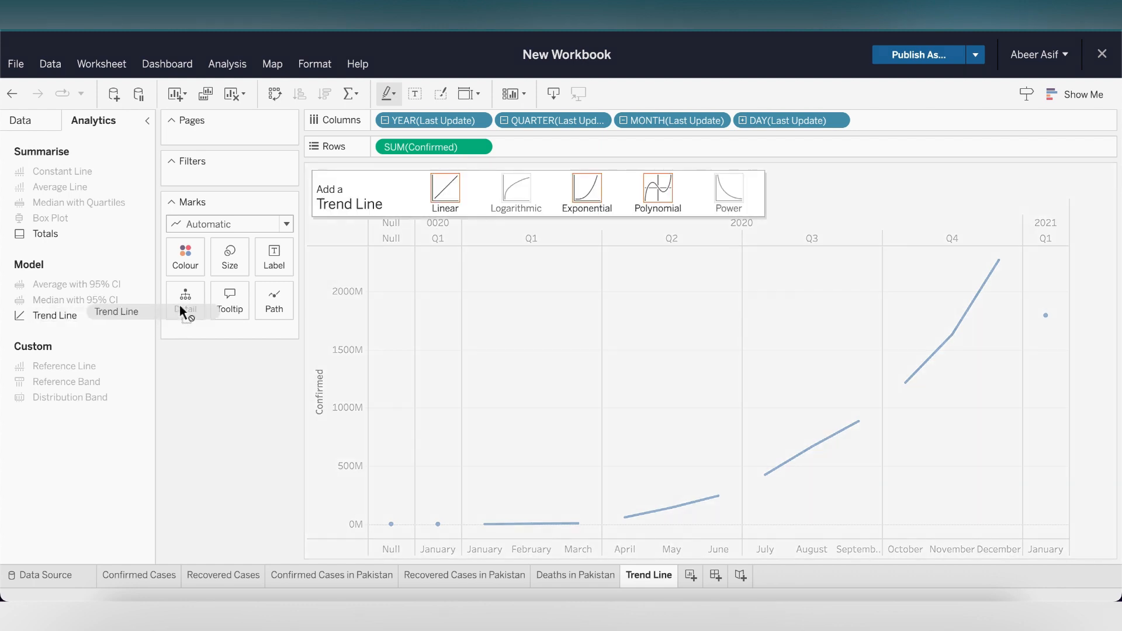
click(445, 192)
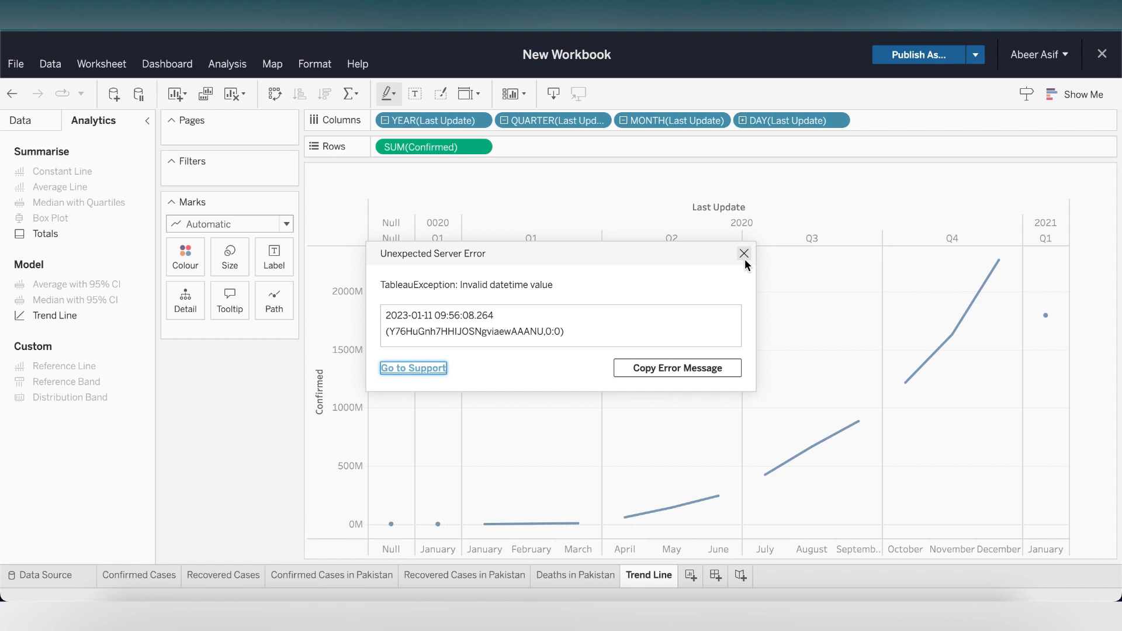
click(744, 254)
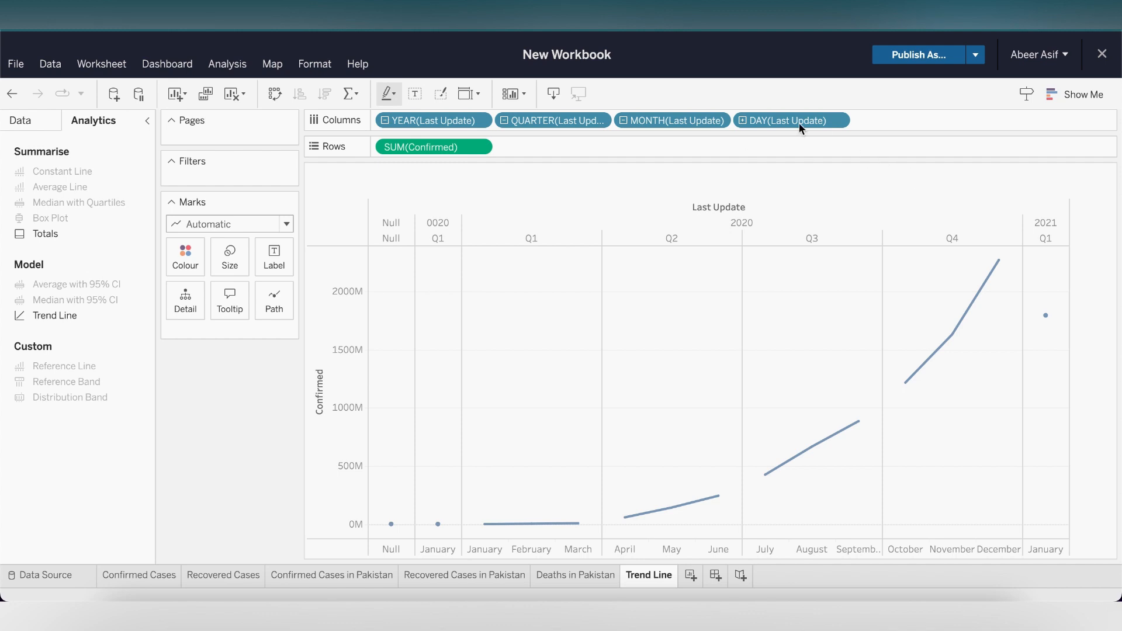
click(791, 120)
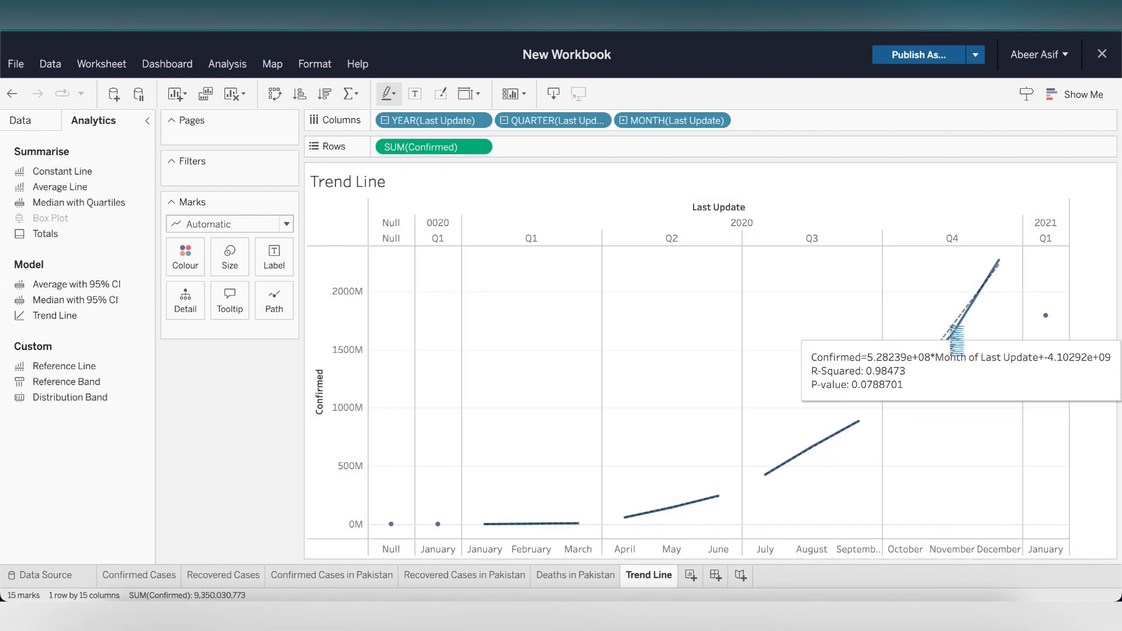
mouse_move(943, 331)
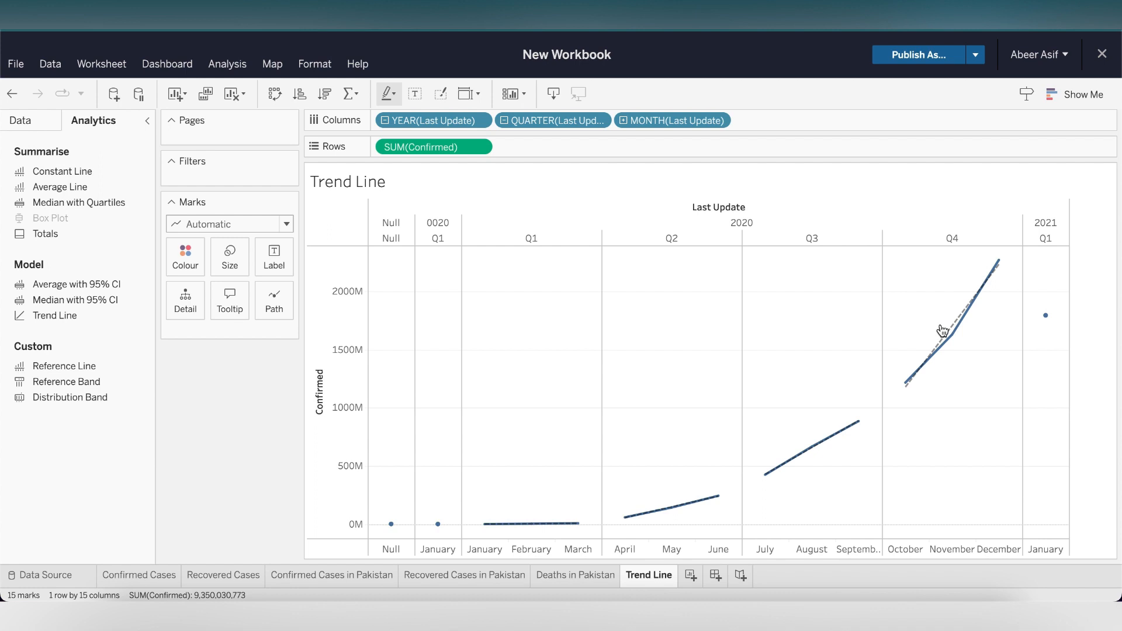
mouse_move(947, 330)
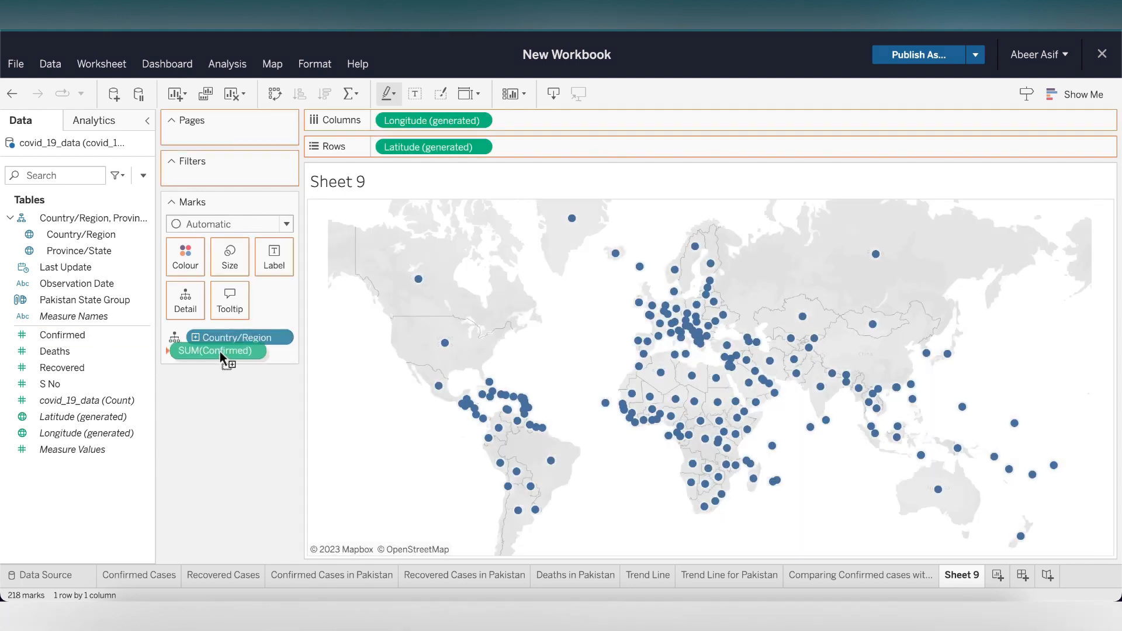
Add SUM(Confirmed) to the country view via Show Me
click(1081, 93)
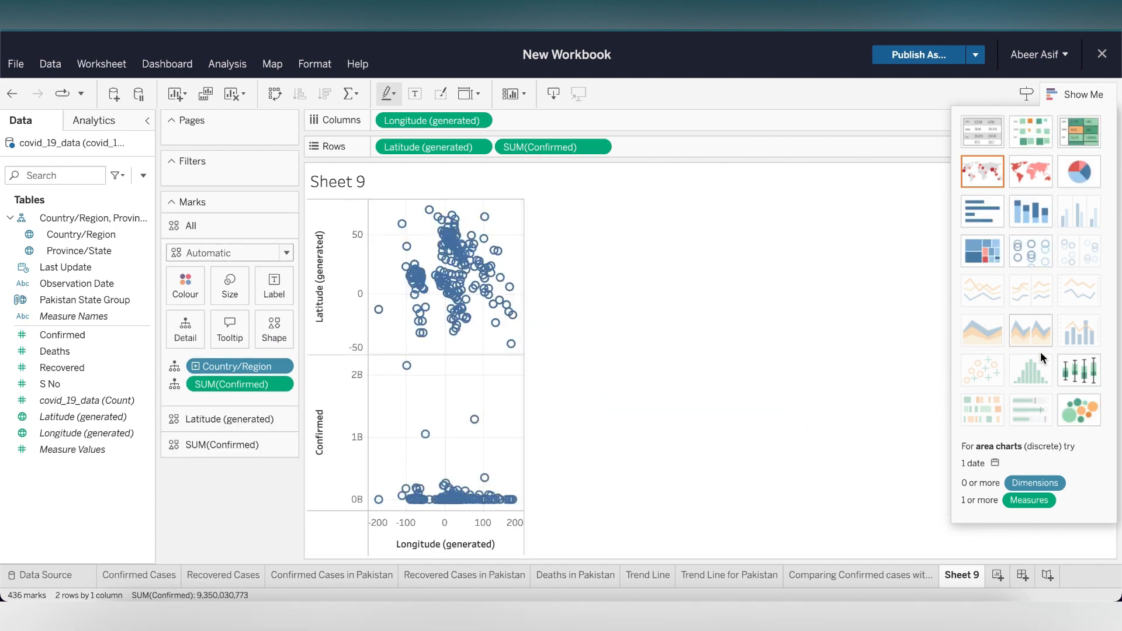
mouse_move(1079, 371)
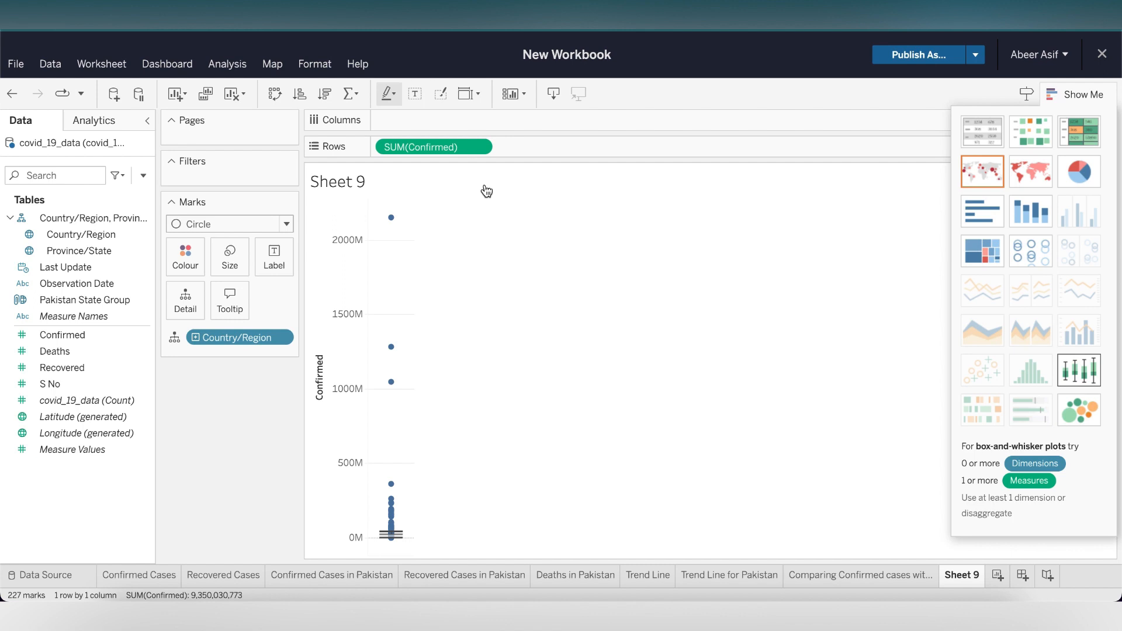
Show a box plot per Country/Region and sort the countries descending by confirmed cases
click(228, 63)
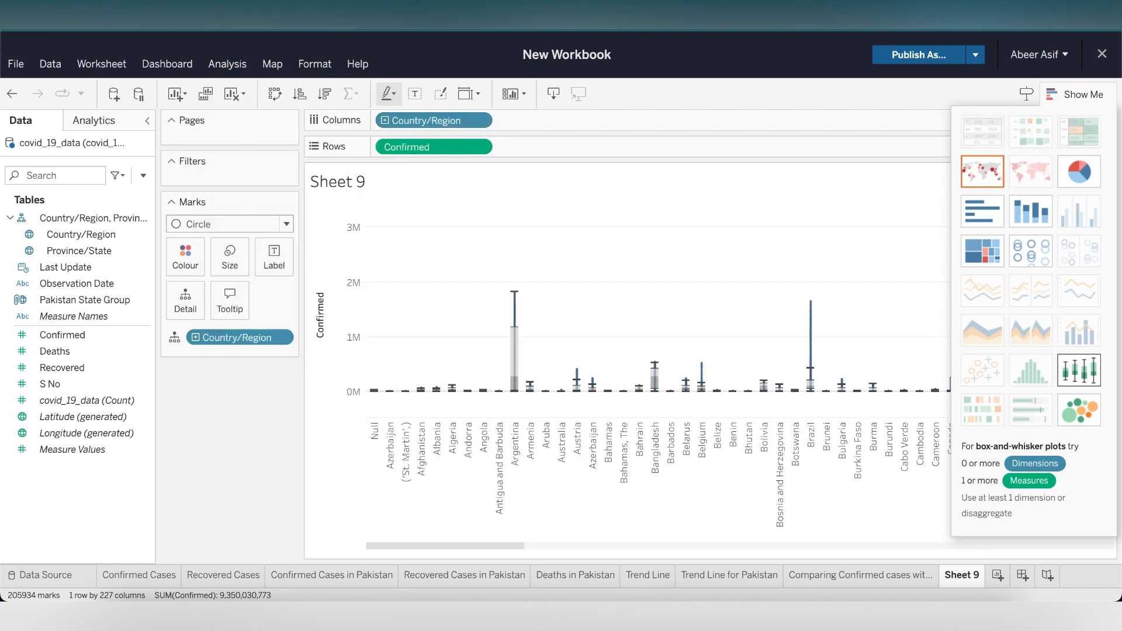
mouse_move(324, 93)
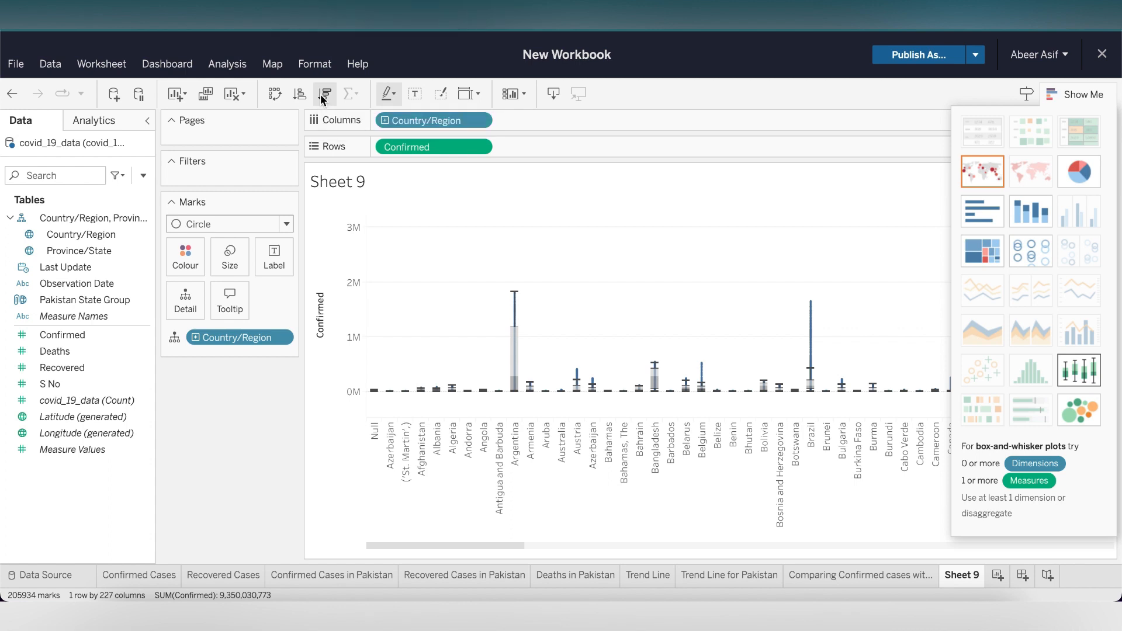
click(323, 93)
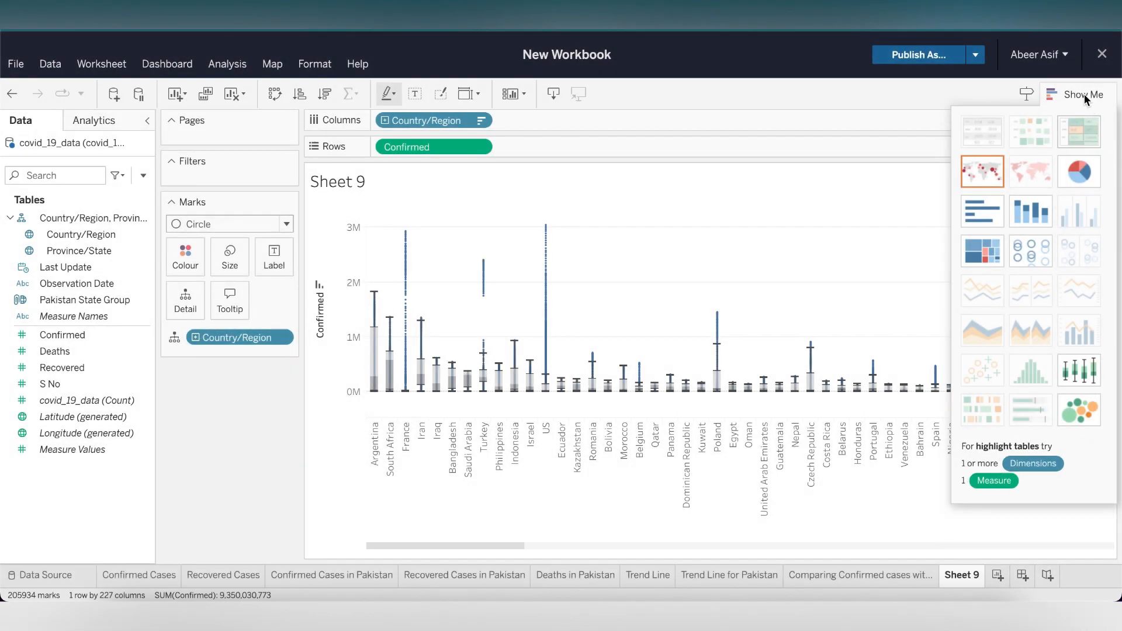
right_click(961, 575)
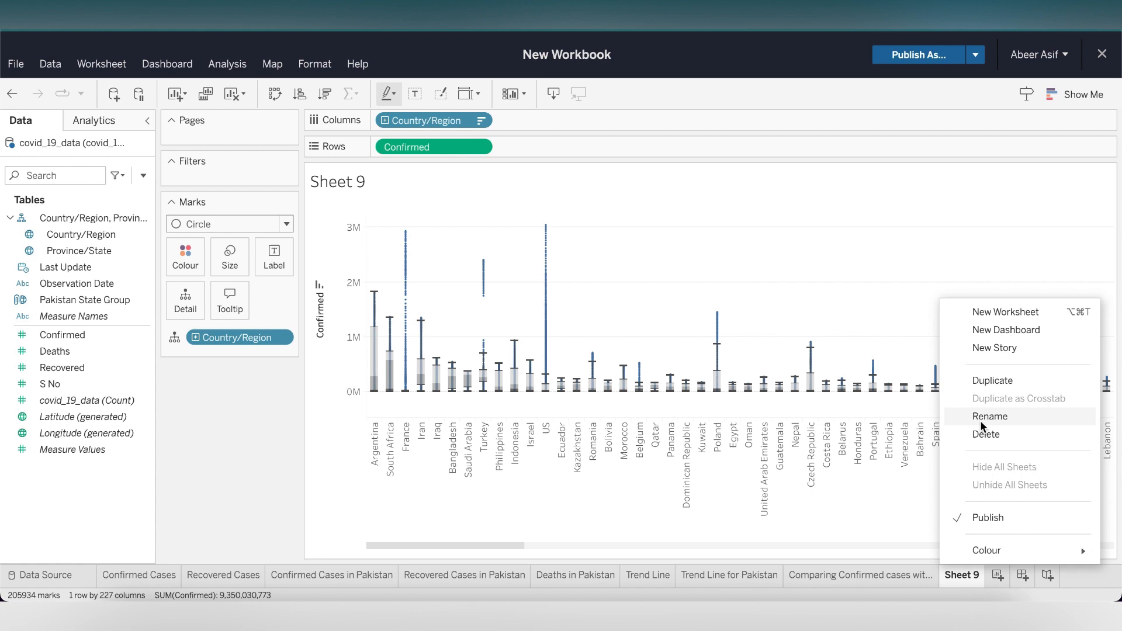
Rename Sheet 9 with the variation-in-confirmed-cases title
click(991, 417)
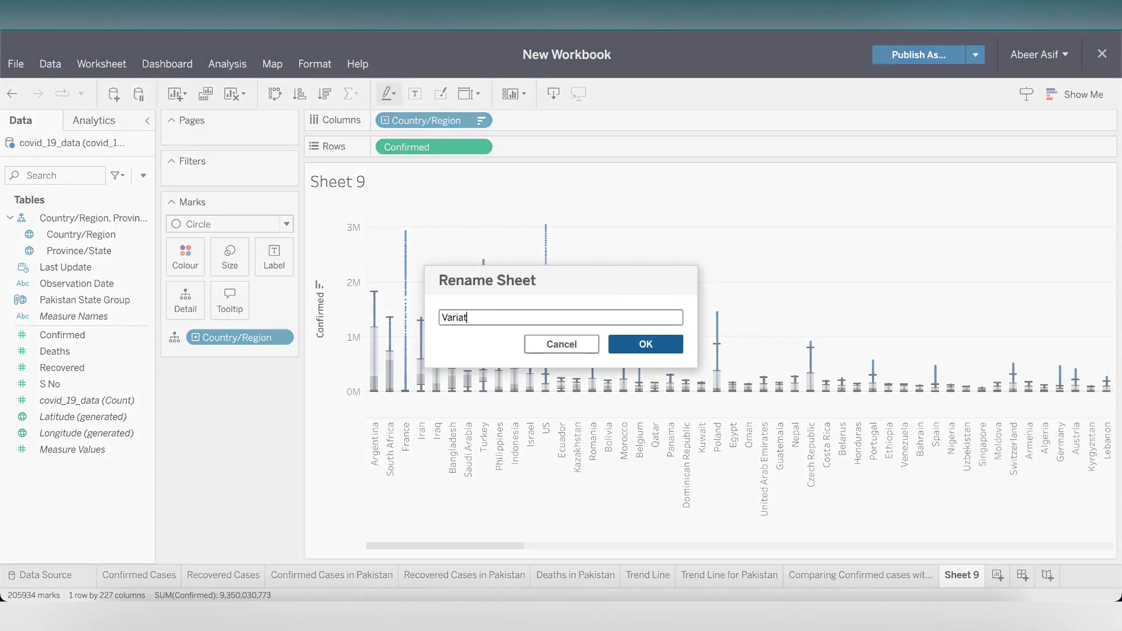
click(561, 343)
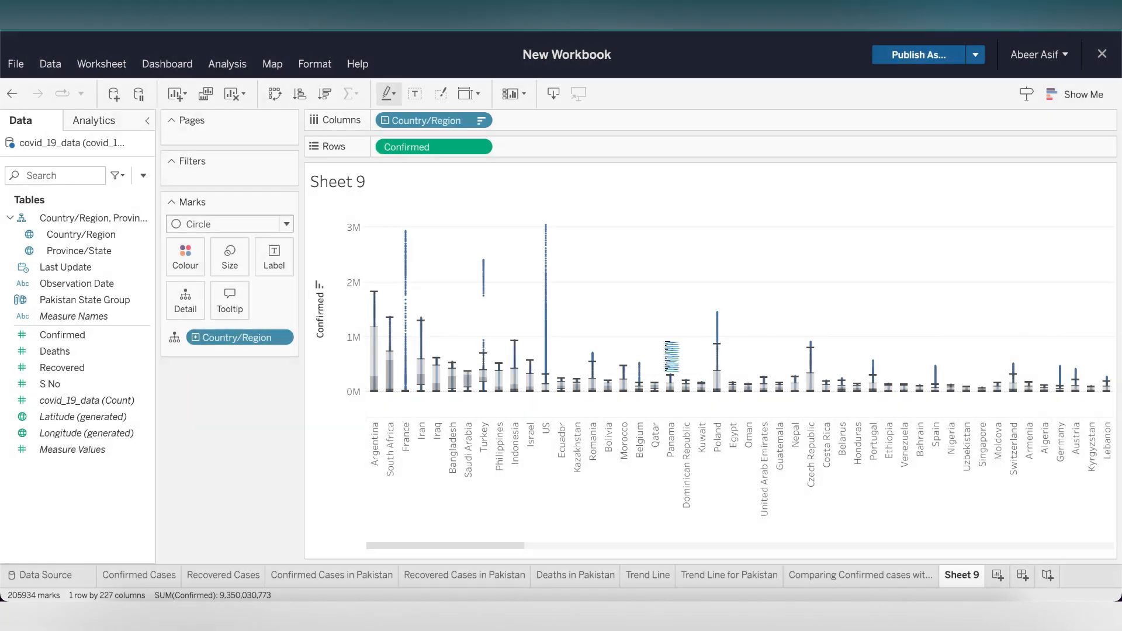